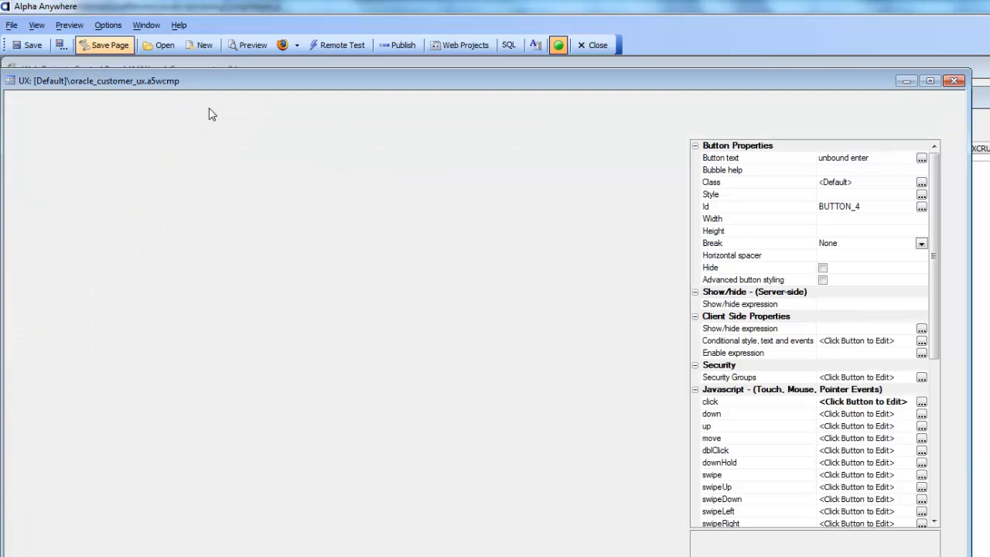
# Step: Preview the customer form, then view its Data Binding page showing no bound tables
pyautogui.click(280, 129)
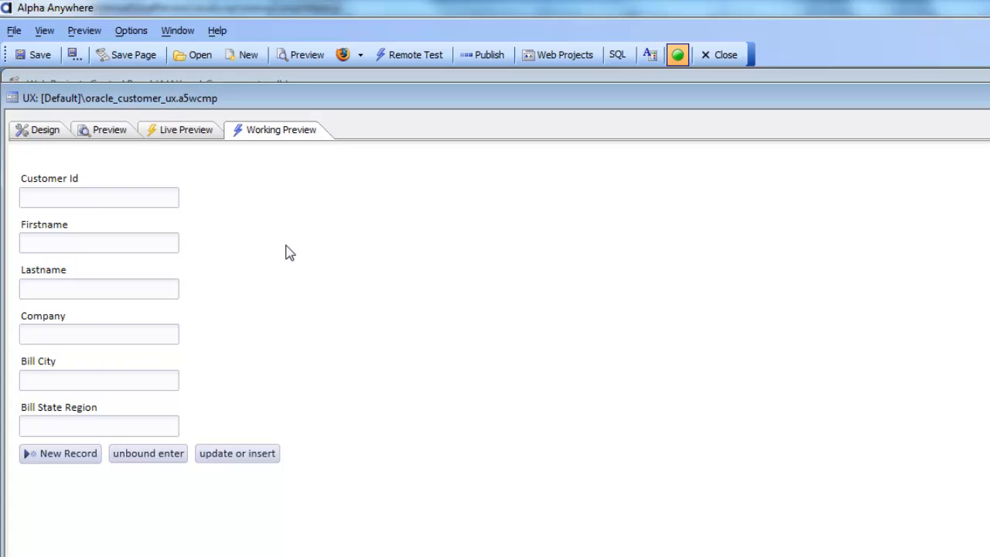
pyautogui.moveTo(64, 227)
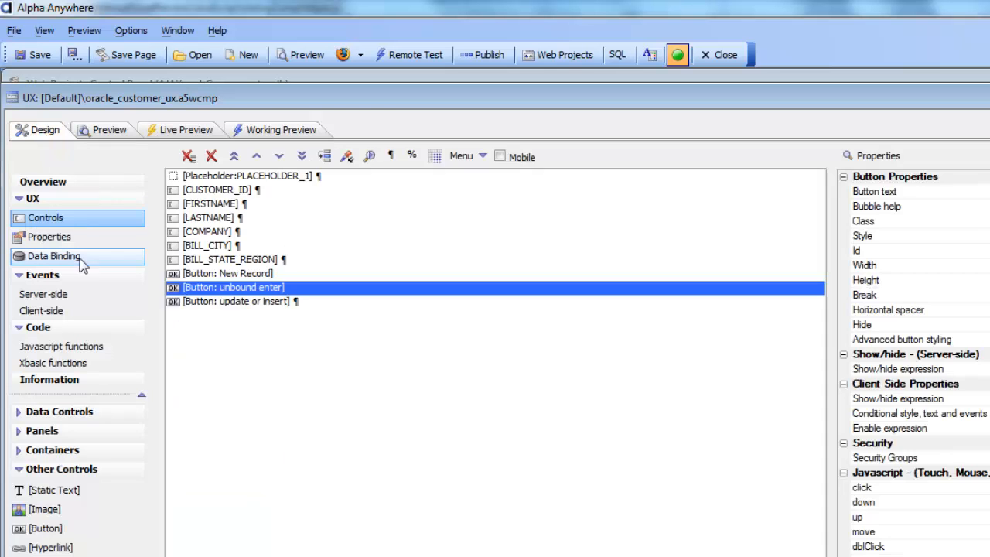
pyautogui.click(54, 256)
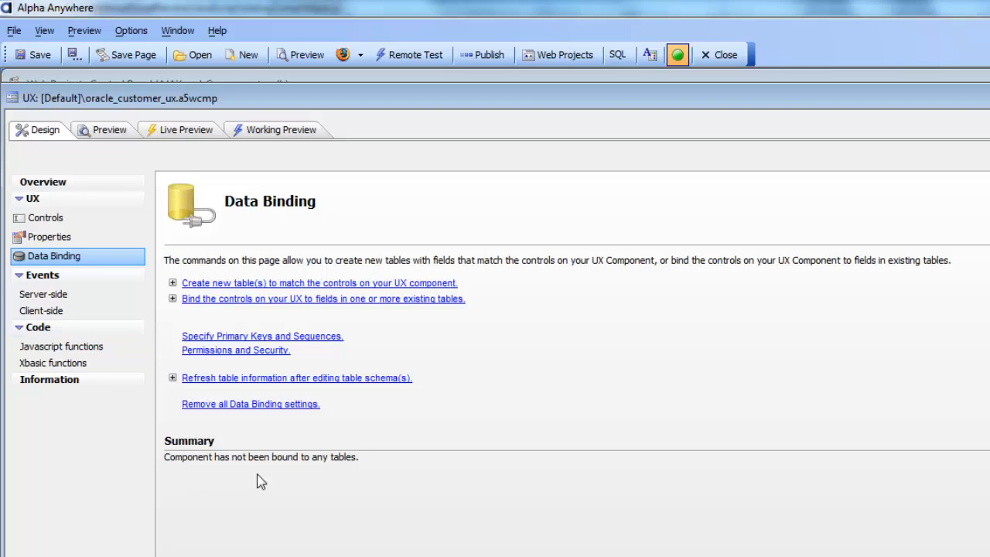
pyautogui.moveTo(48, 238)
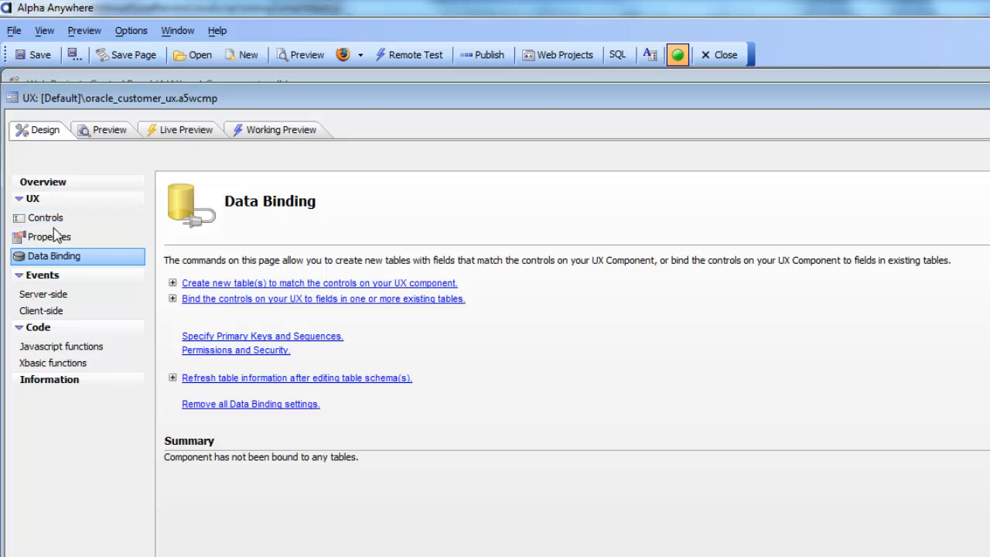
# Step: Edit the unbound enter button's click event data action inserting into CUSTOMER
pyautogui.click(44, 217)
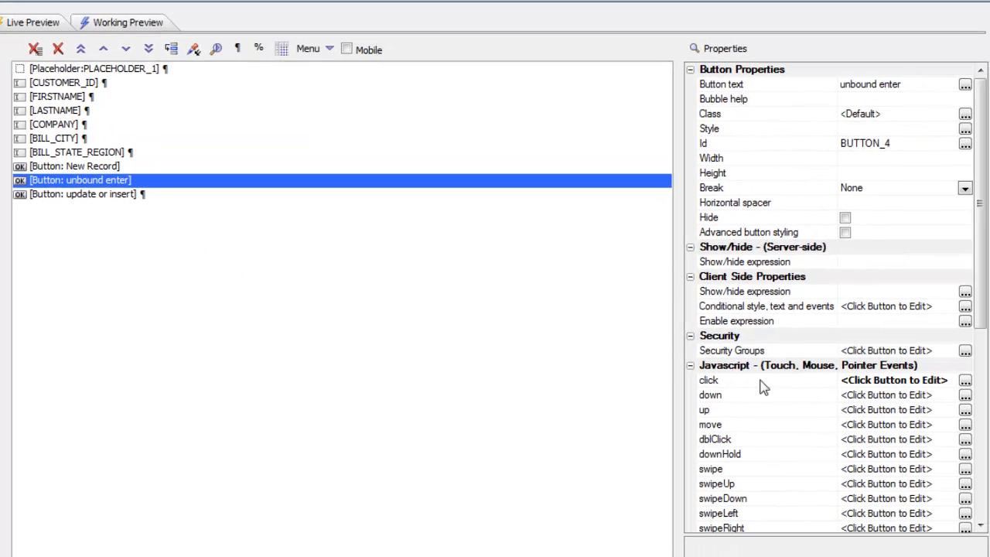
pyautogui.click(965, 380)
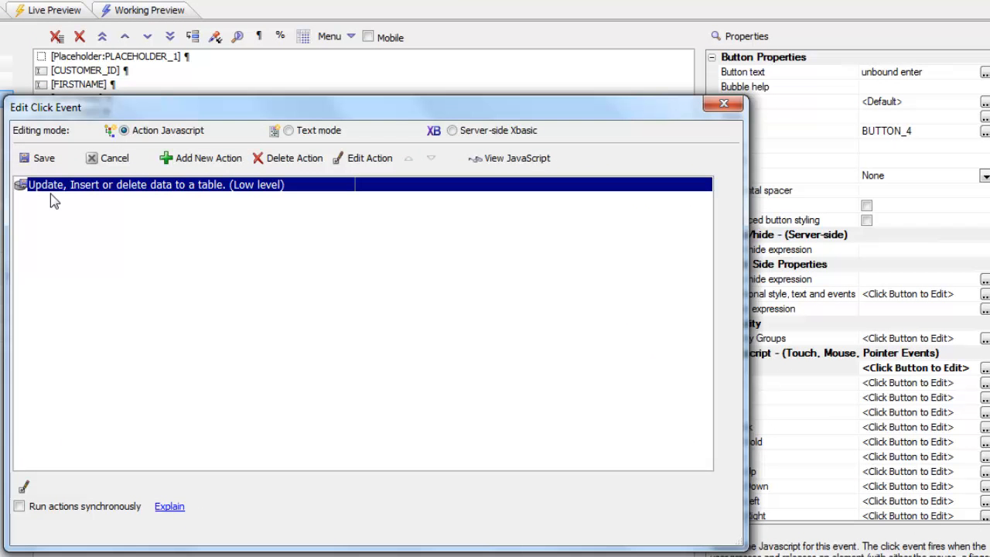
pyautogui.moveTo(108, 197)
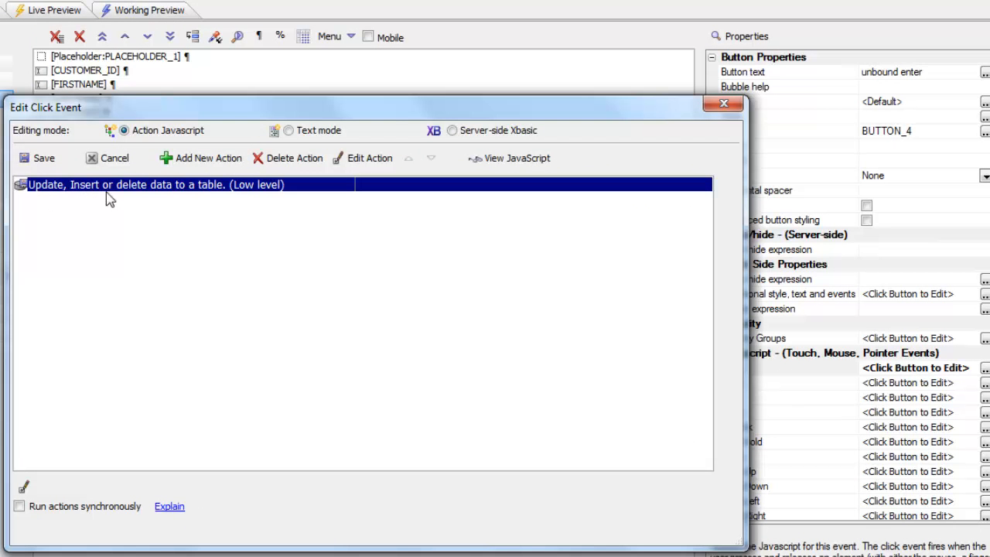
pyautogui.moveTo(232, 198)
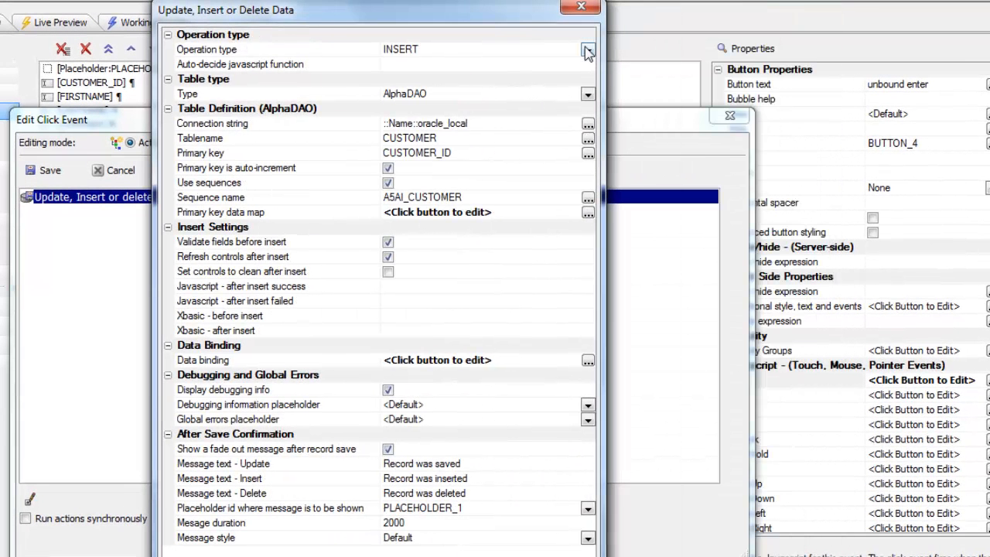
# Step: Keep INSERT as the action's operation type
pyautogui.click(588, 49)
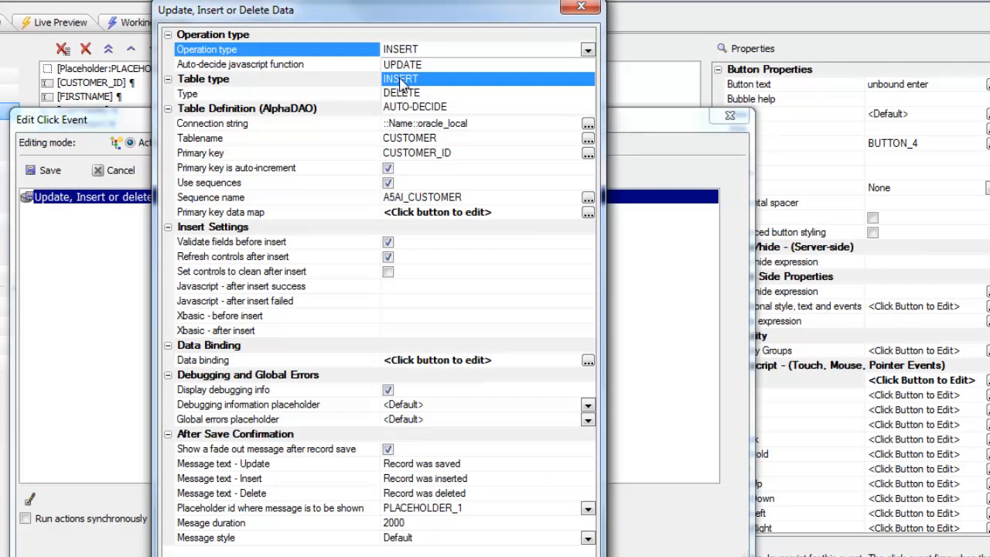
pyautogui.click(400, 78)
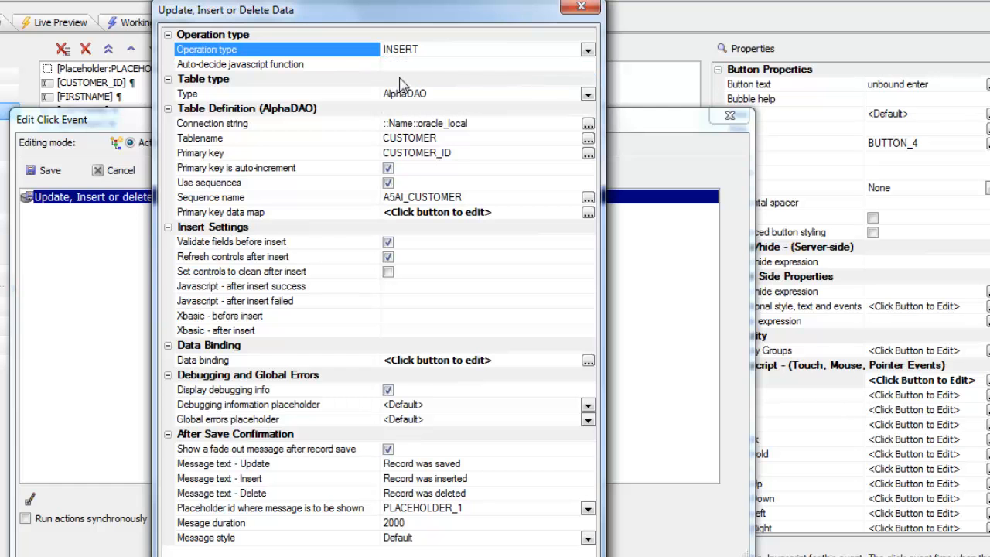
pyautogui.click(588, 48)
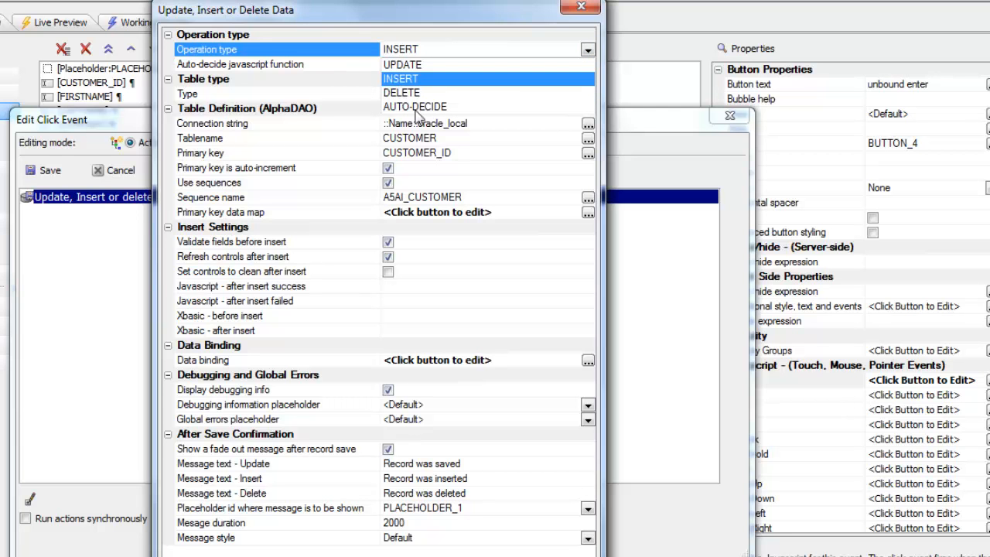
pyautogui.moveTo(426, 138)
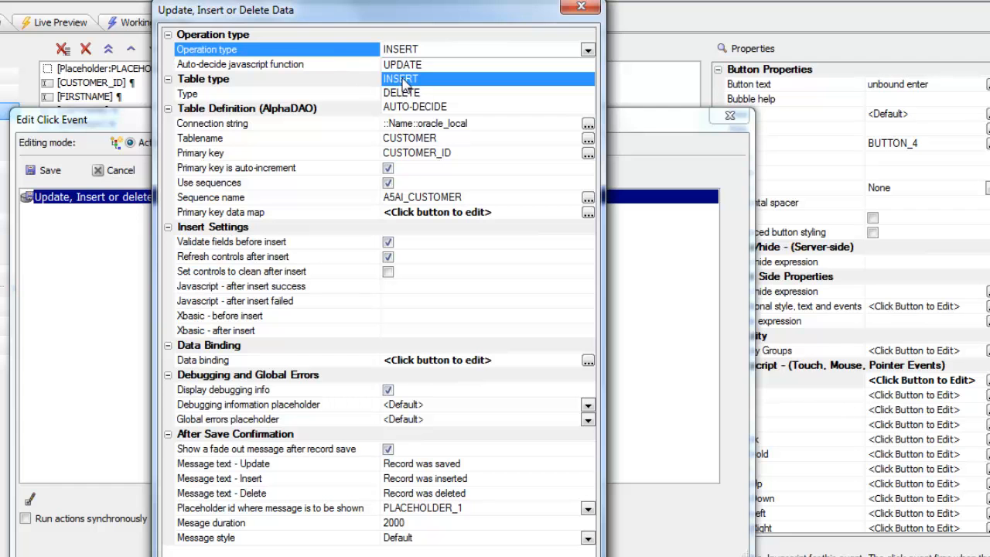
pyautogui.click(400, 79)
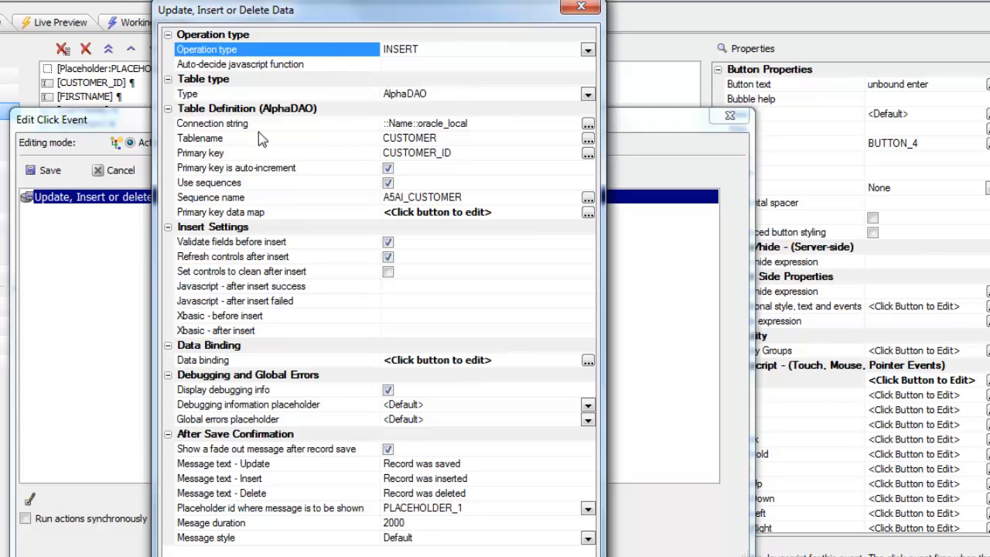
# Step: Review the CUSTOMER table name and primary key, and view sequence A5AI_CUSTOMER
pyautogui.click(213, 123)
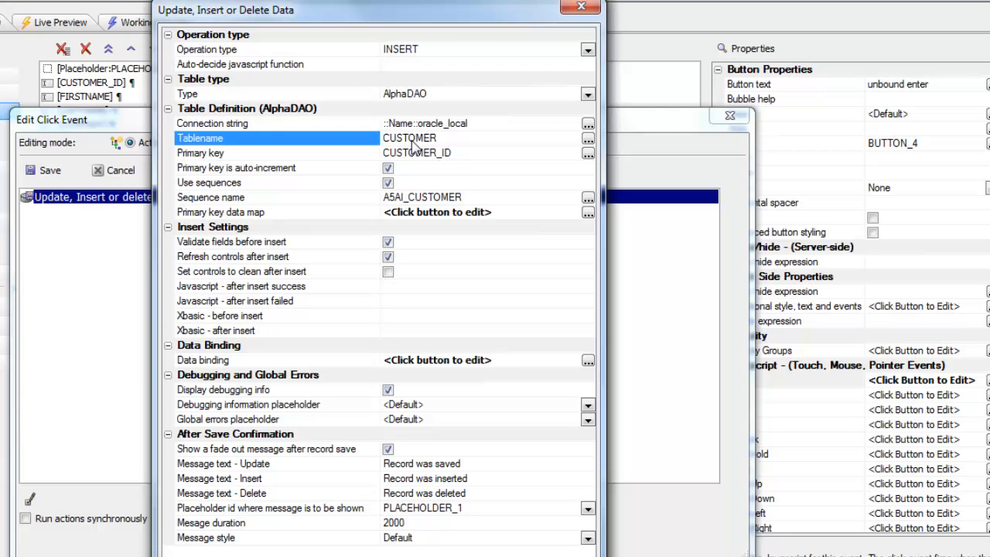
pyautogui.moveTo(456, 166)
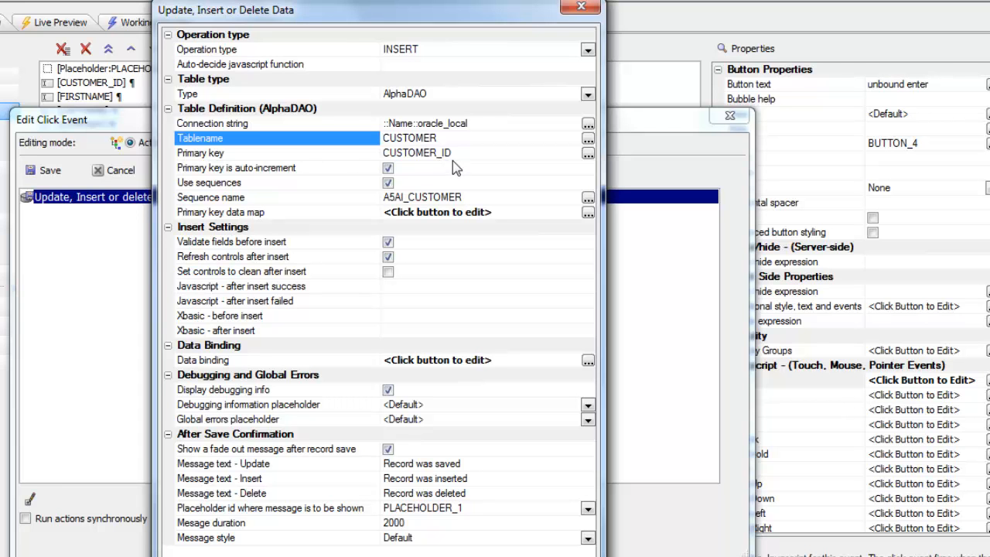
pyautogui.moveTo(266, 183)
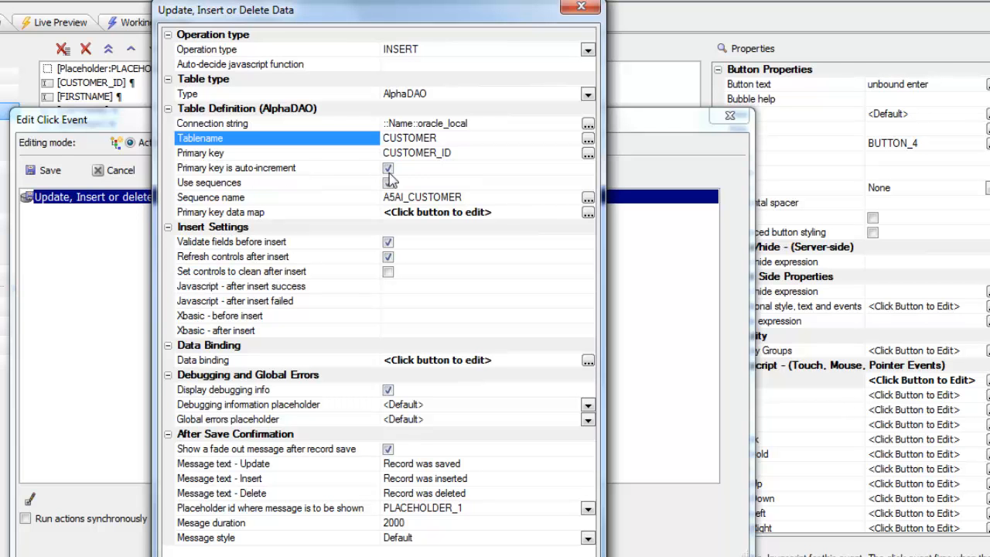
pyautogui.click(389, 183)
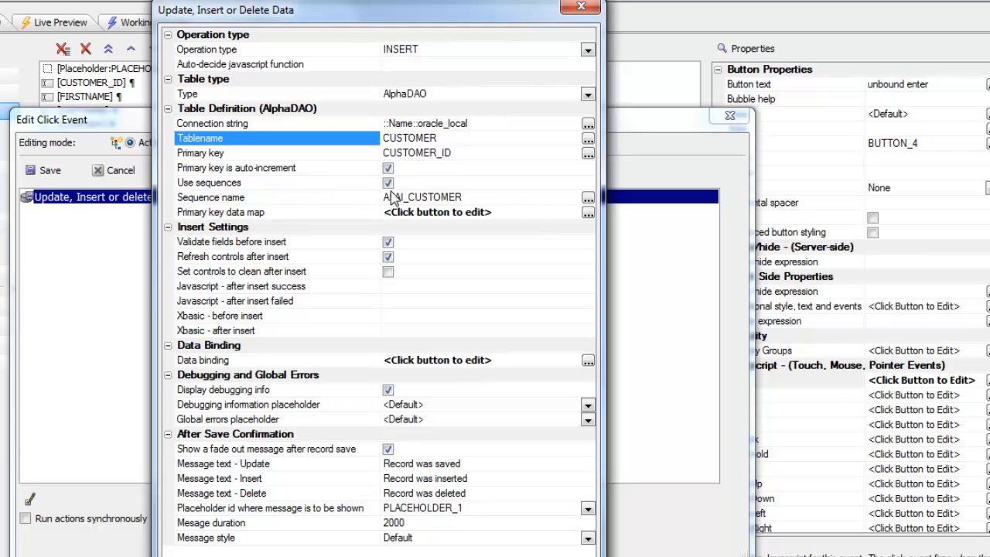
pyautogui.click(588, 197)
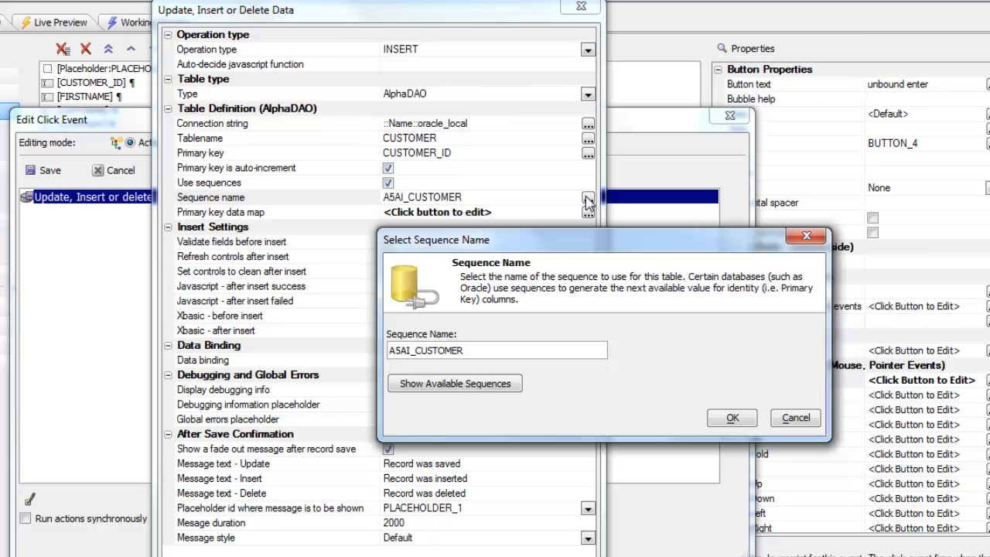
pyautogui.moveTo(575, 423)
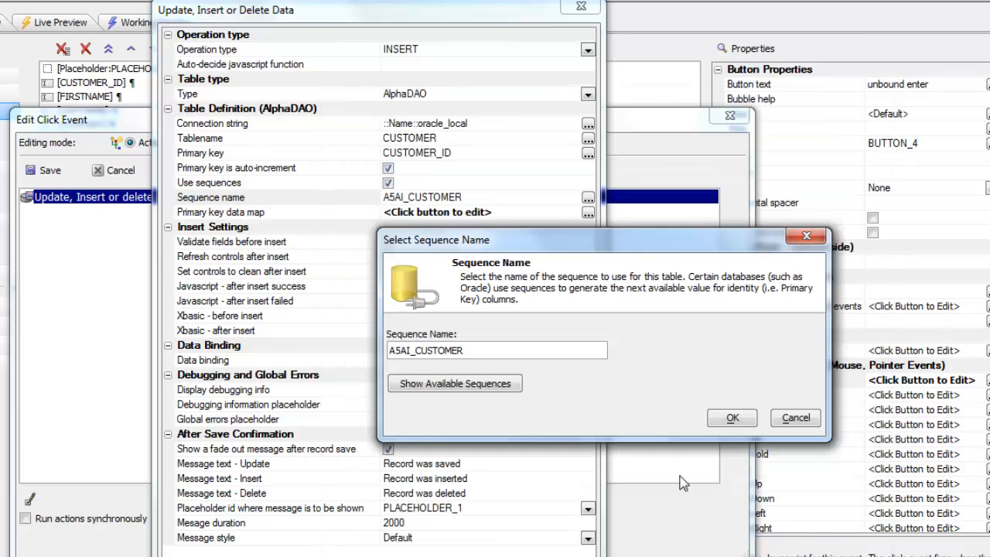
# Step: Keep sequence A5AI_CUSTOMER and map primary key CUSTOMER_ID to CUSTOMER_ID
pyautogui.click(731, 418)
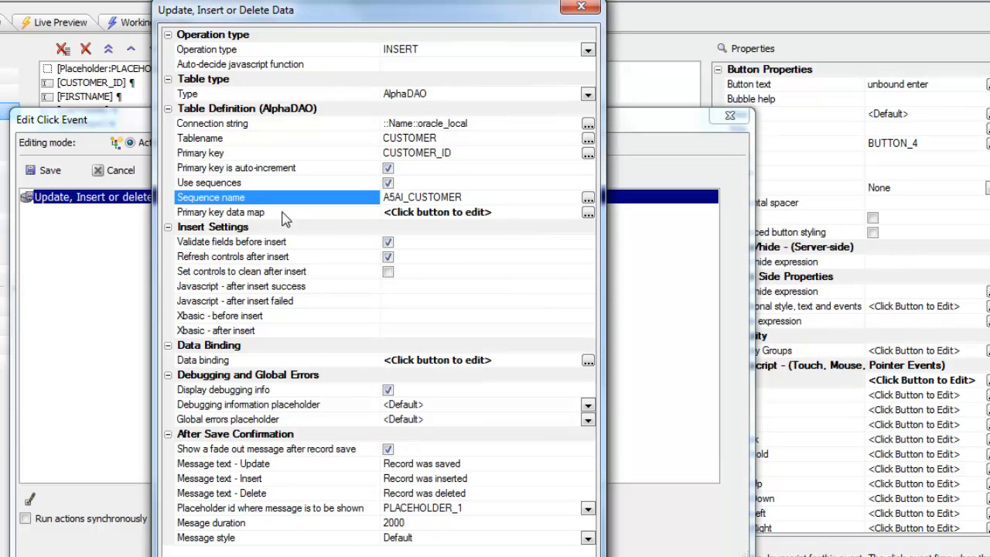
pyautogui.moveTo(288, 220)
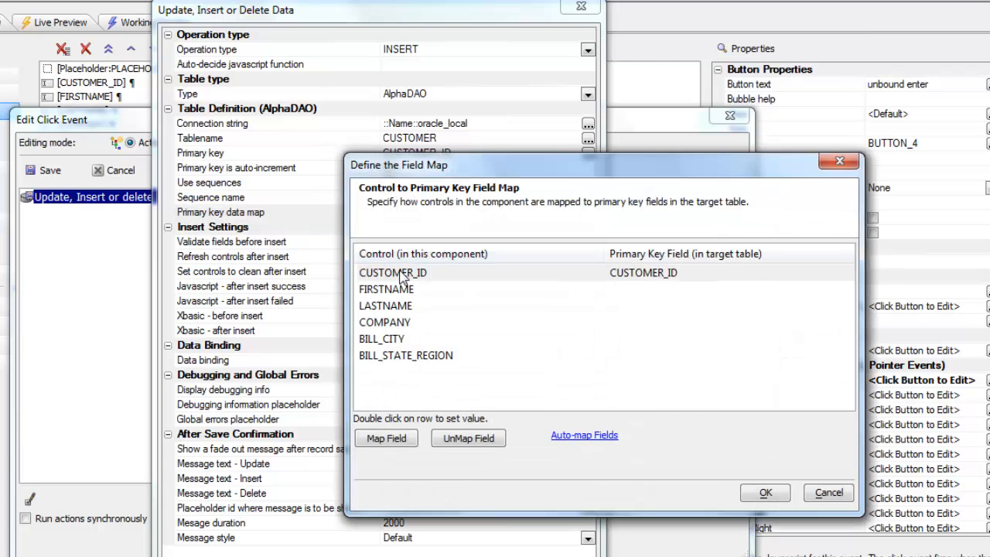
pyautogui.moveTo(424, 275)
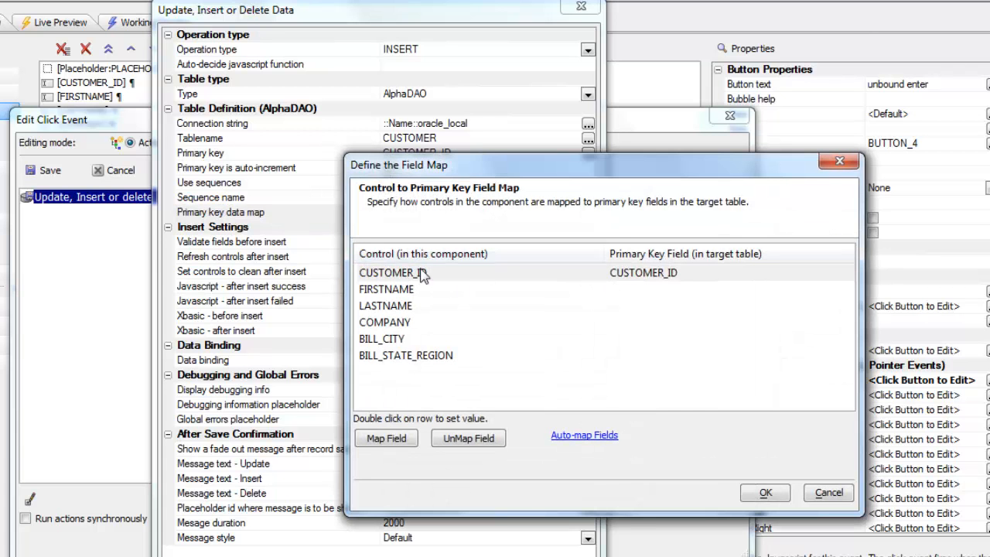
pyautogui.moveTo(406, 277)
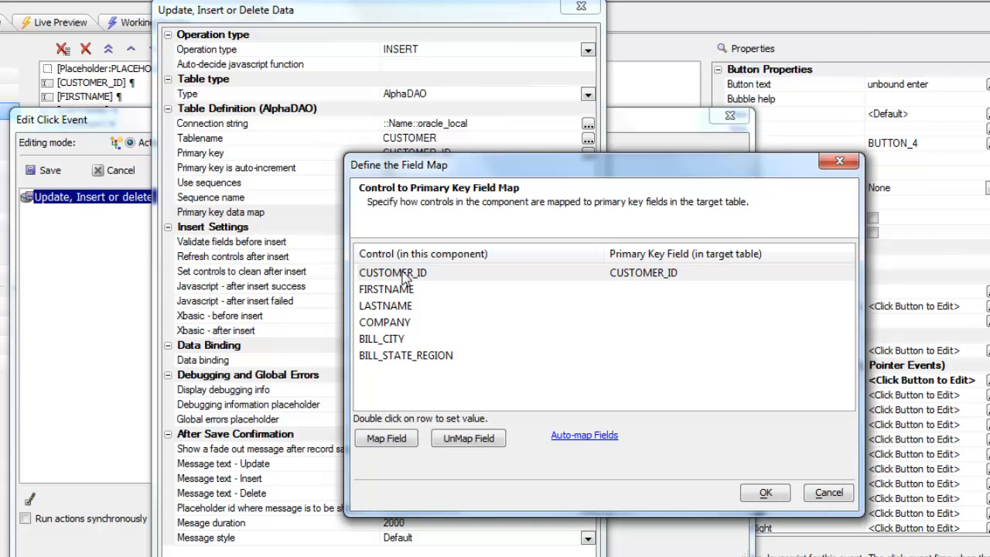
pyautogui.moveTo(407, 287)
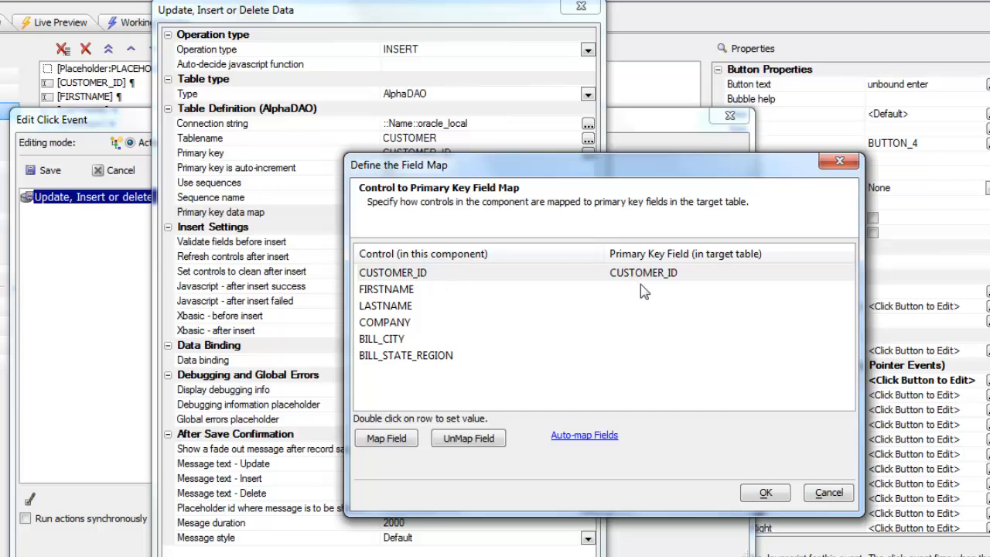
pyautogui.click(764, 493)
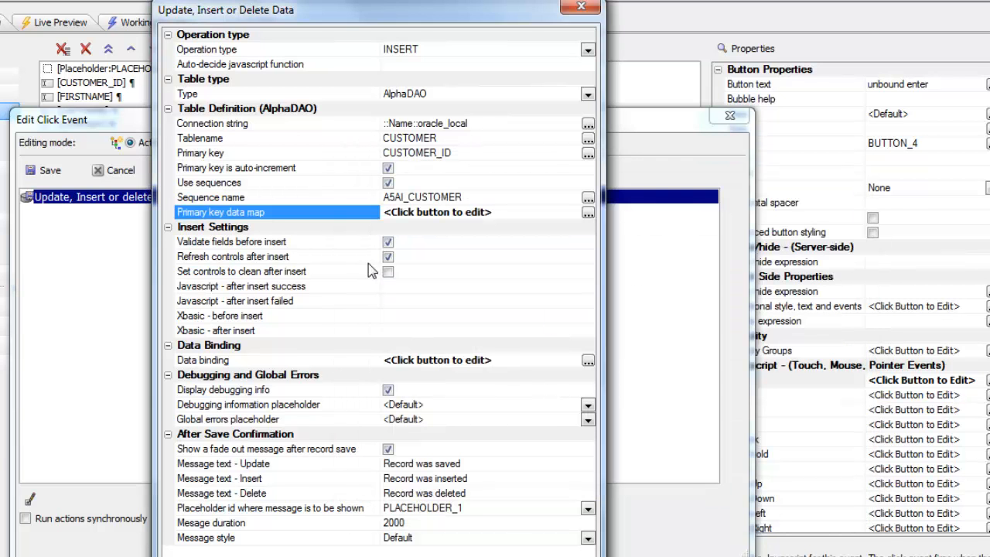
# Step: Bind the six controls to their same-named CUSTOMER fields and close the action windows
pyautogui.click(388, 257)
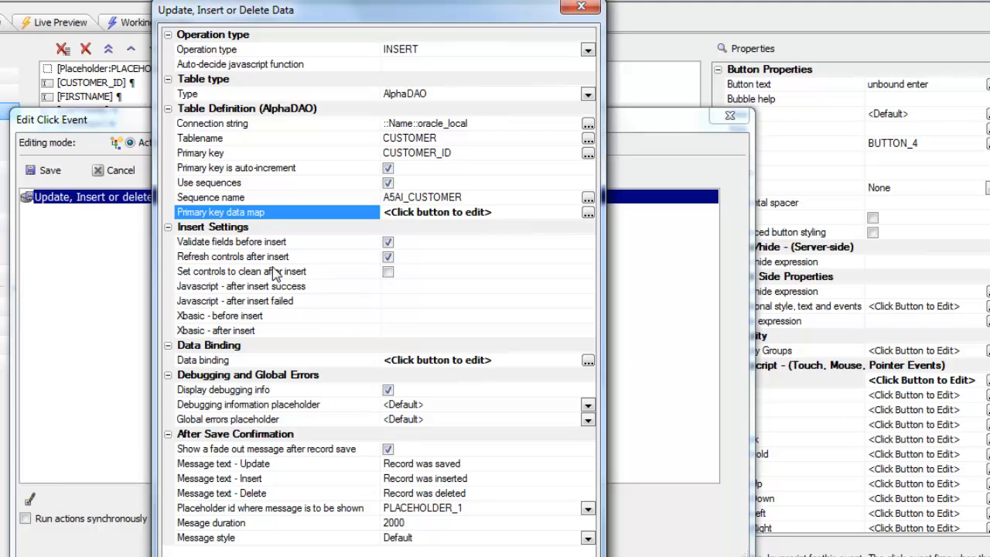
pyautogui.moveTo(263, 269)
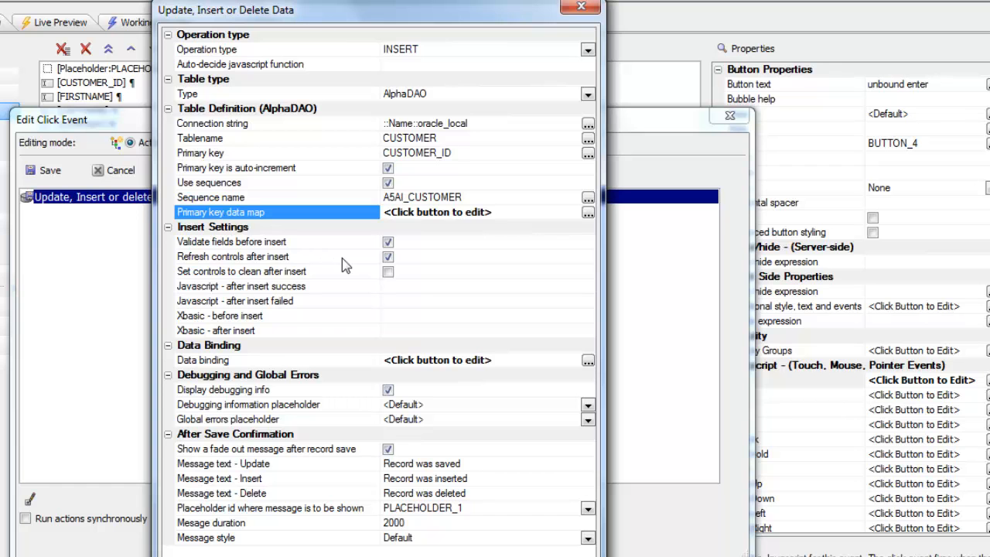
pyautogui.click(388, 271)
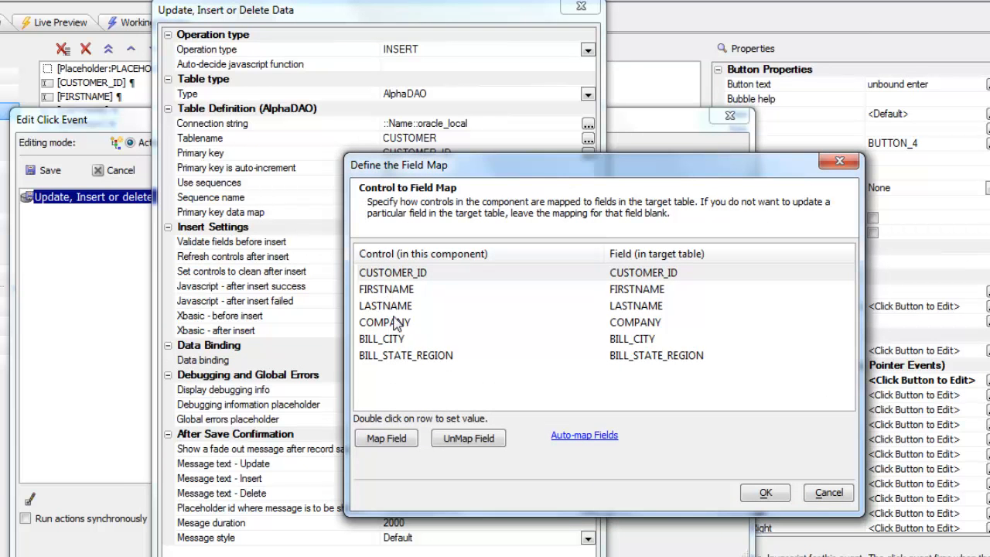
pyautogui.moveTo(625, 281)
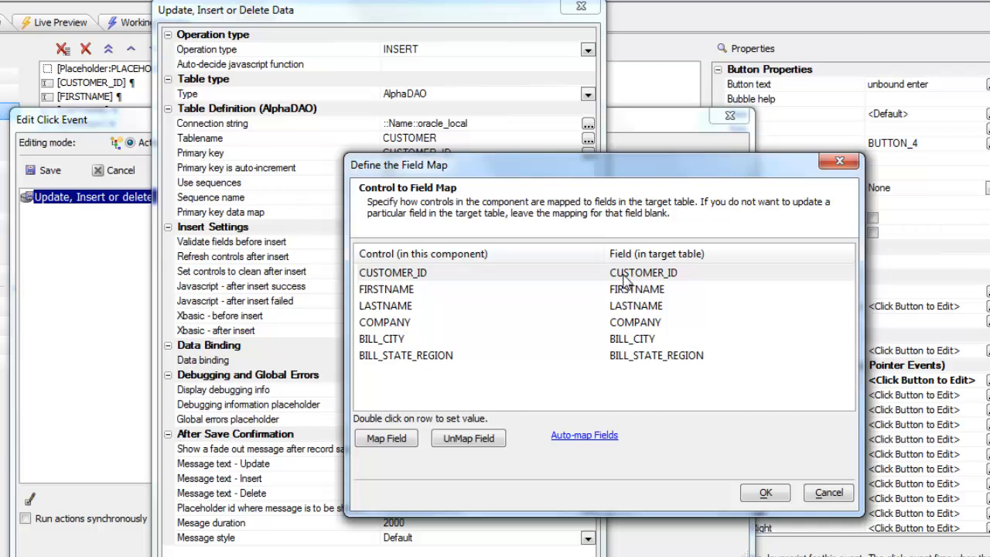
pyautogui.moveTo(678, 387)
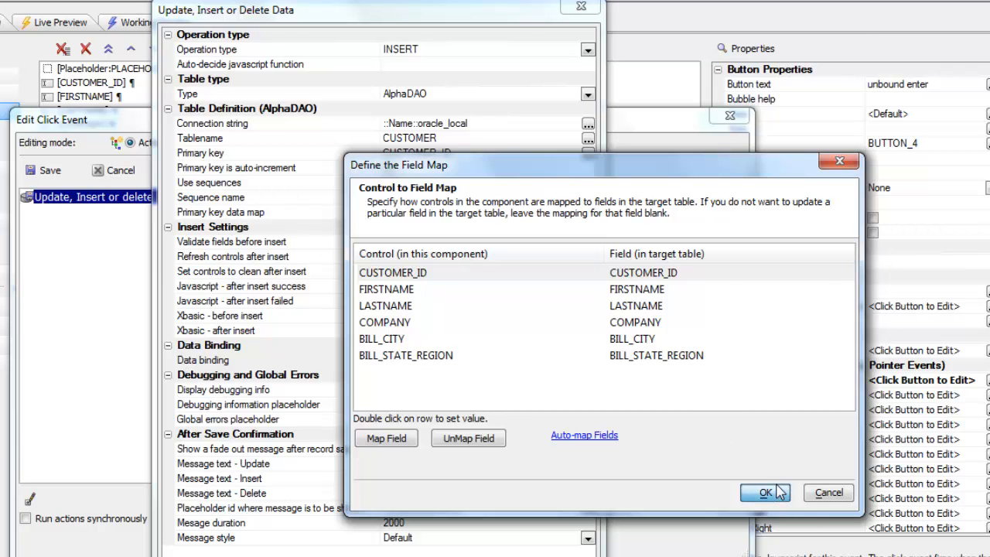
pyautogui.click(764, 493)
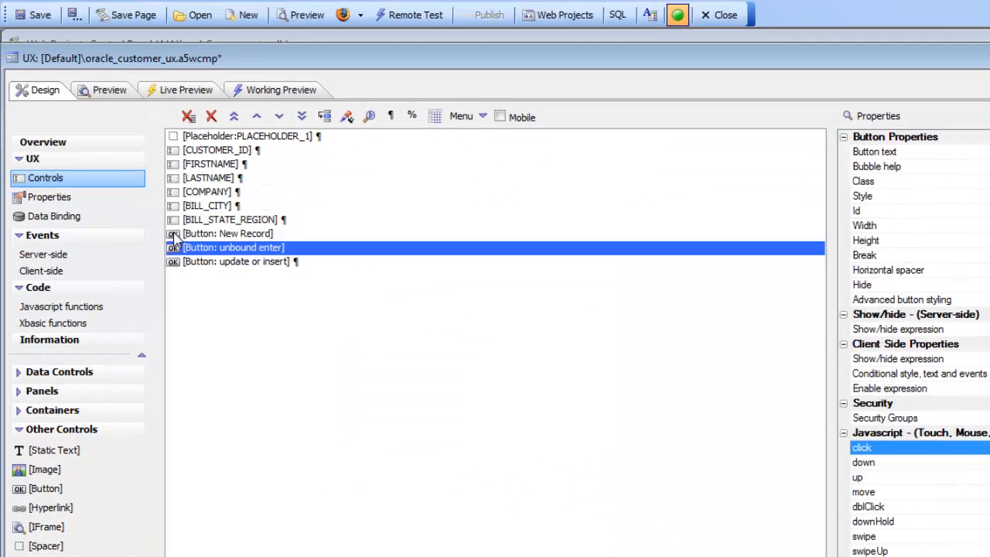
pyautogui.click(280, 90)
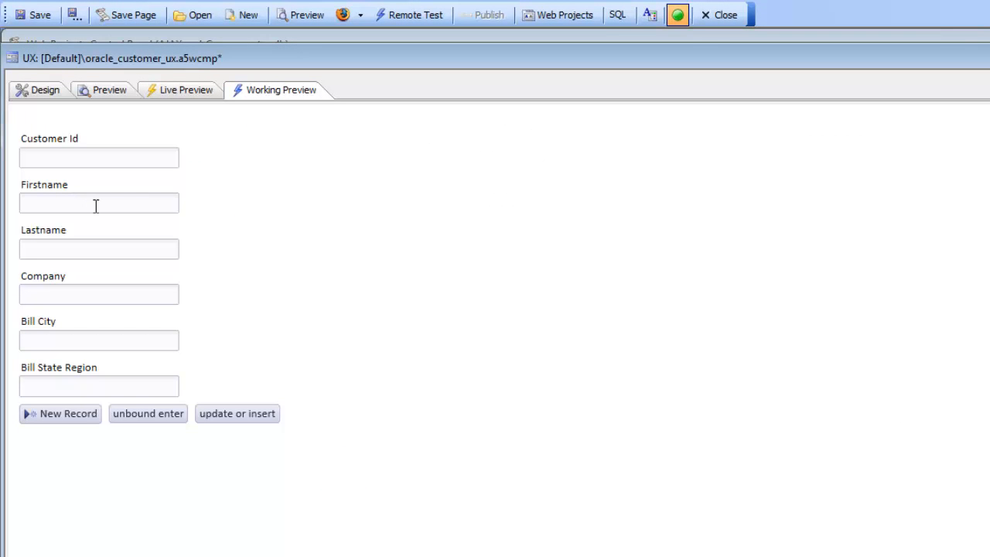
pyautogui.write('h')
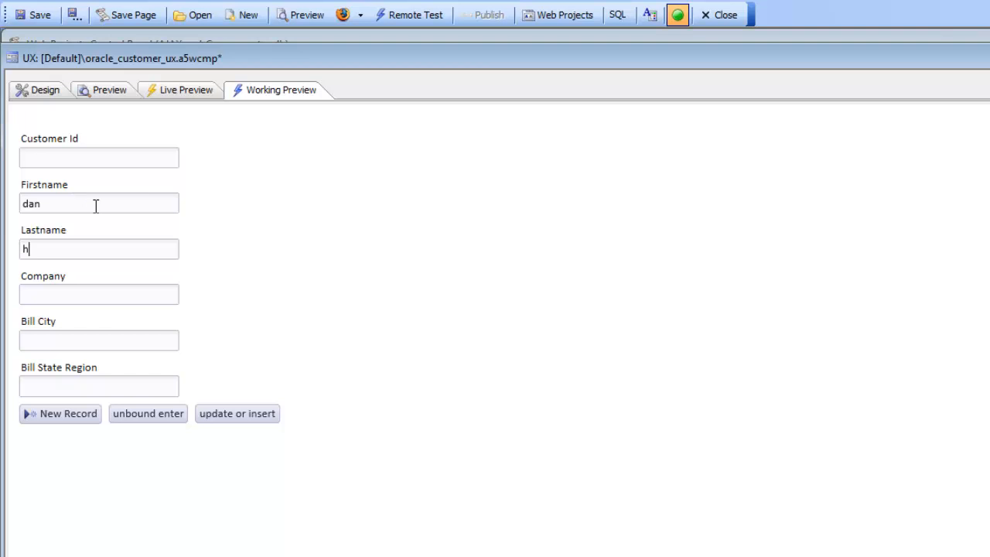
pyautogui.write('ooler')
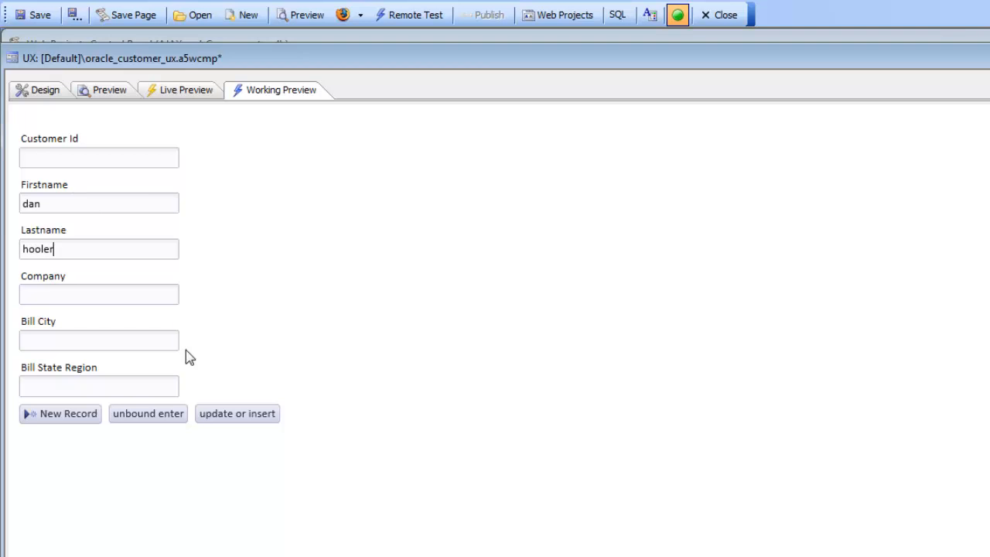
pyautogui.click(148, 413)
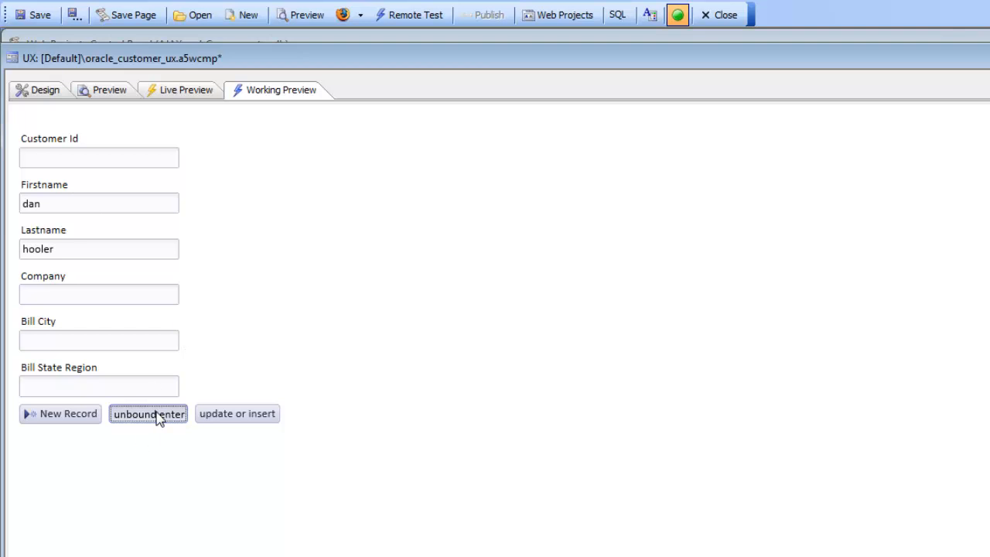
pyautogui.click(148, 414)
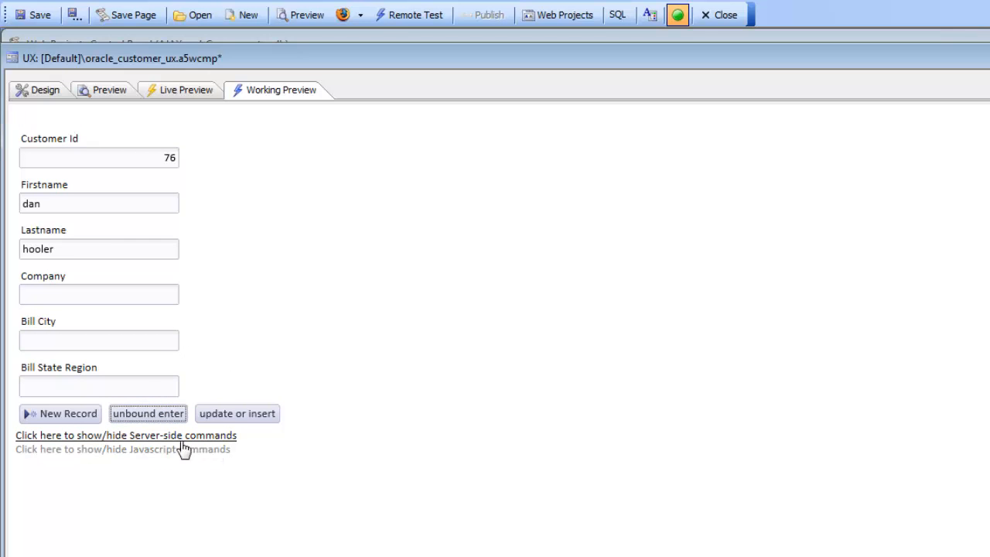
pyautogui.click(126, 435)
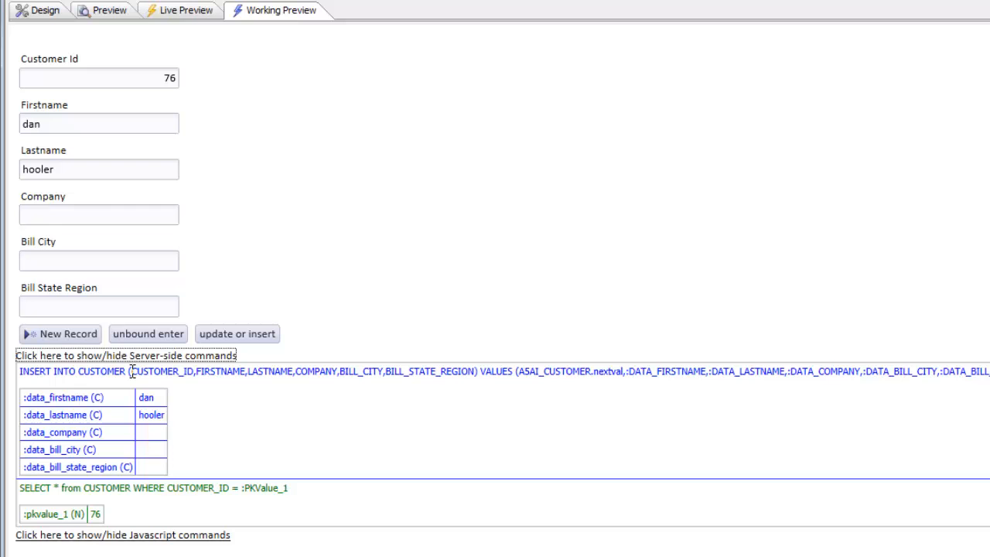
pyautogui.moveTo(162, 394)
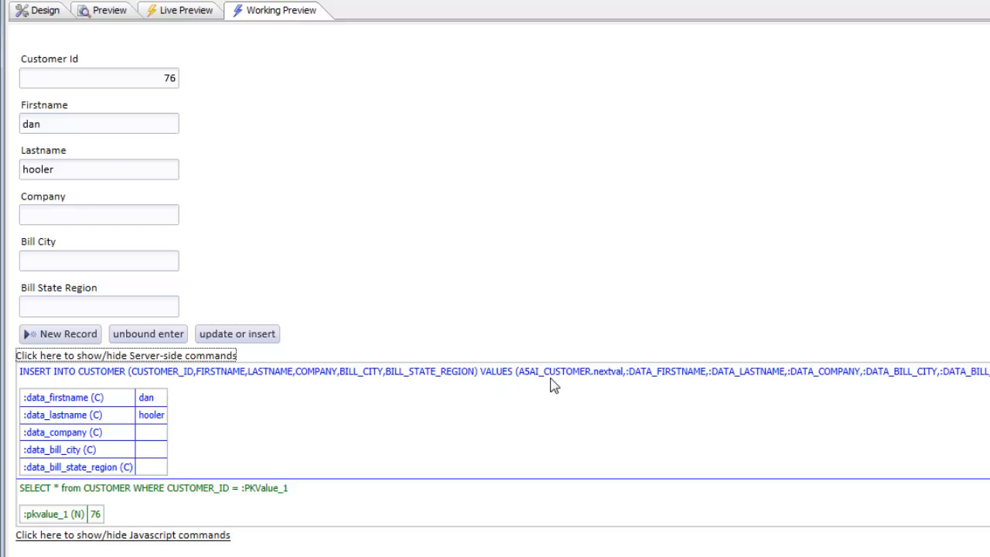
pyautogui.doubleClick(569, 371)
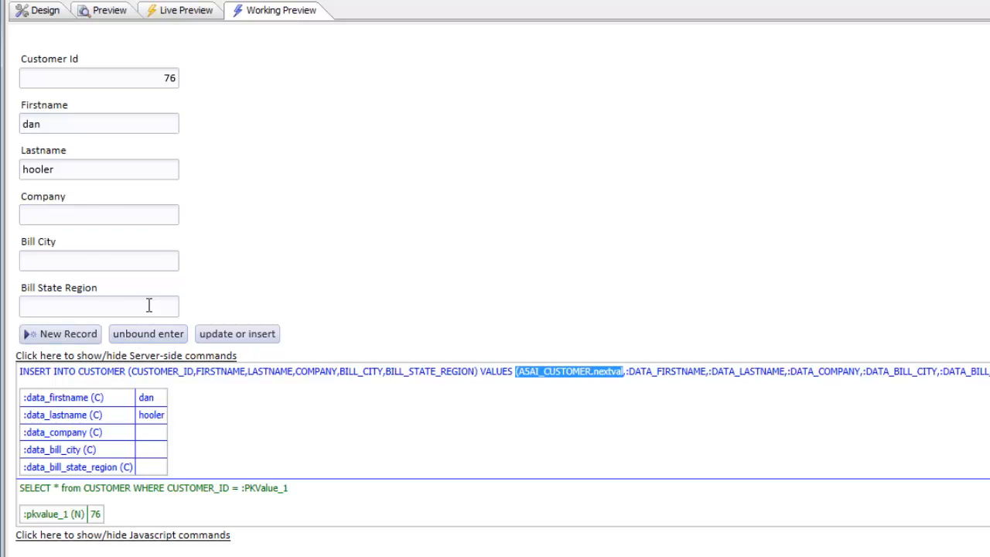
pyautogui.moveTo(163, 338)
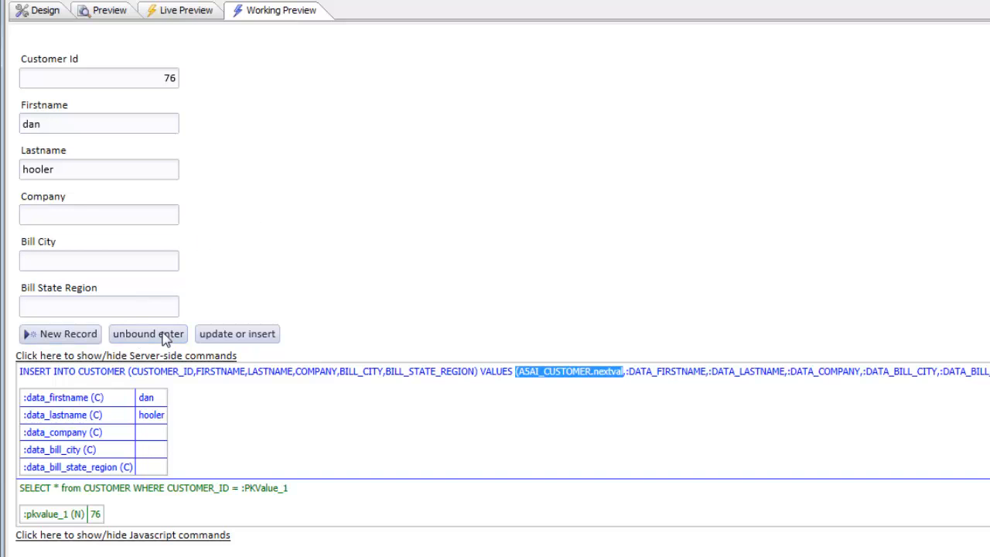
pyautogui.click(125, 355)
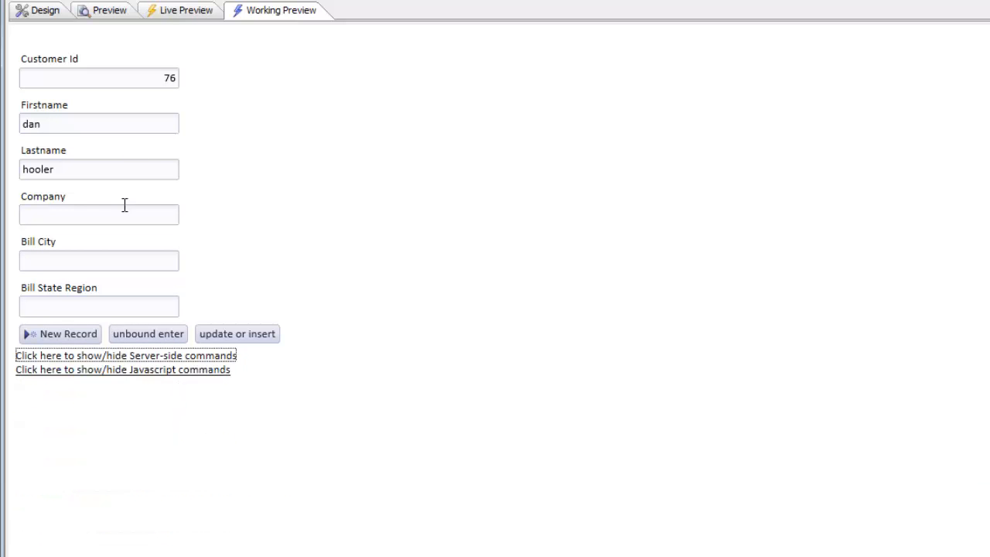
pyautogui.moveTo(153, 78)
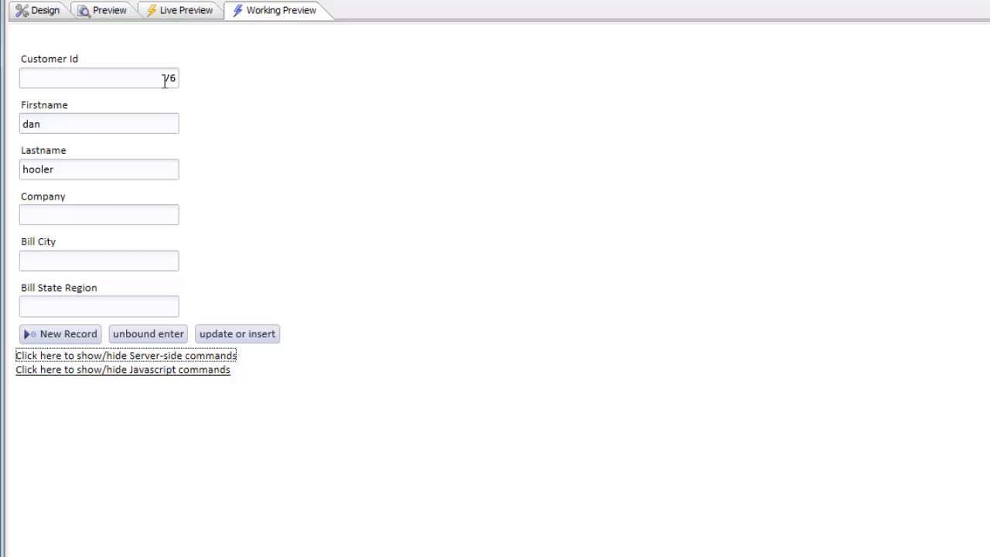
# Step: Inspect the JavaScript returned for customer 76, then return to the design view
pyautogui.click(122, 369)
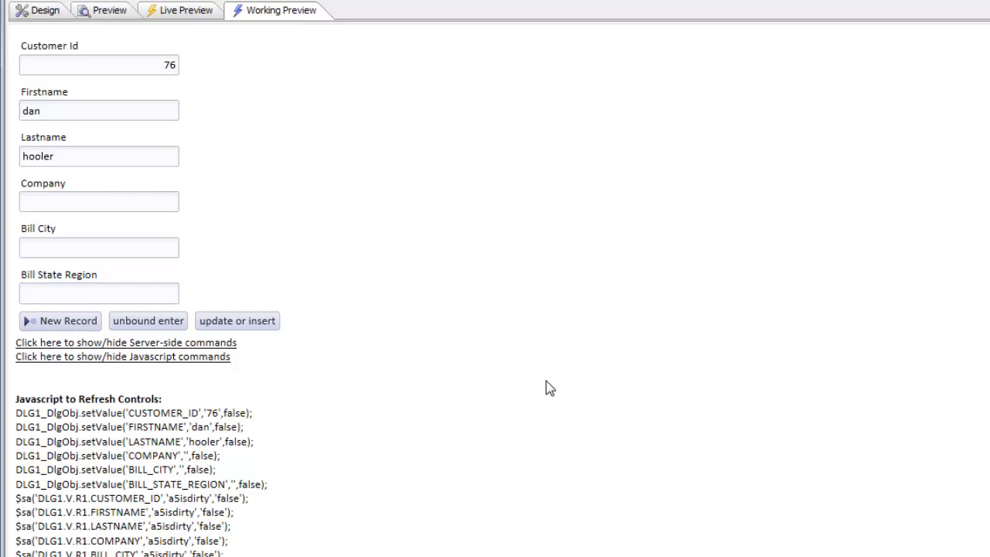
pyautogui.moveTo(541, 397)
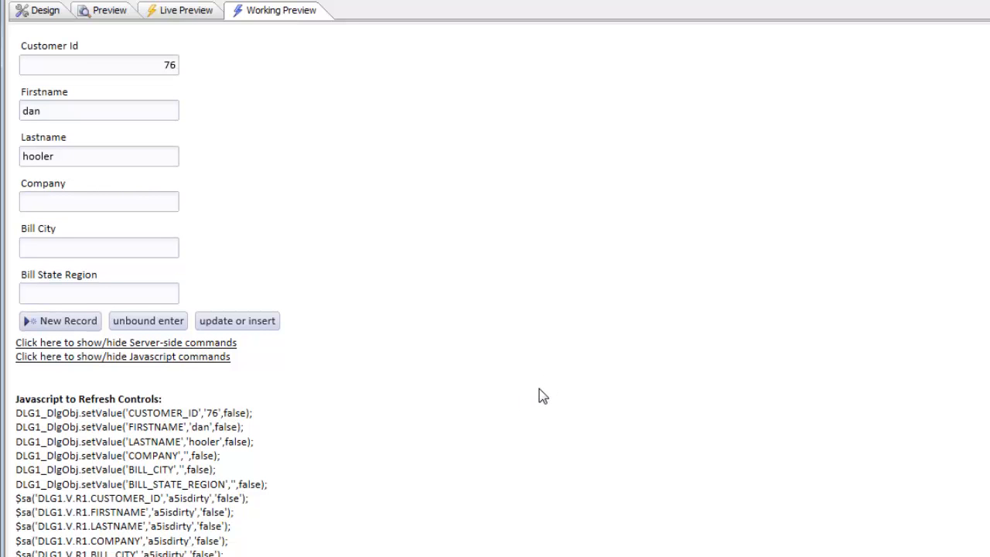
pyautogui.moveTo(489, 343)
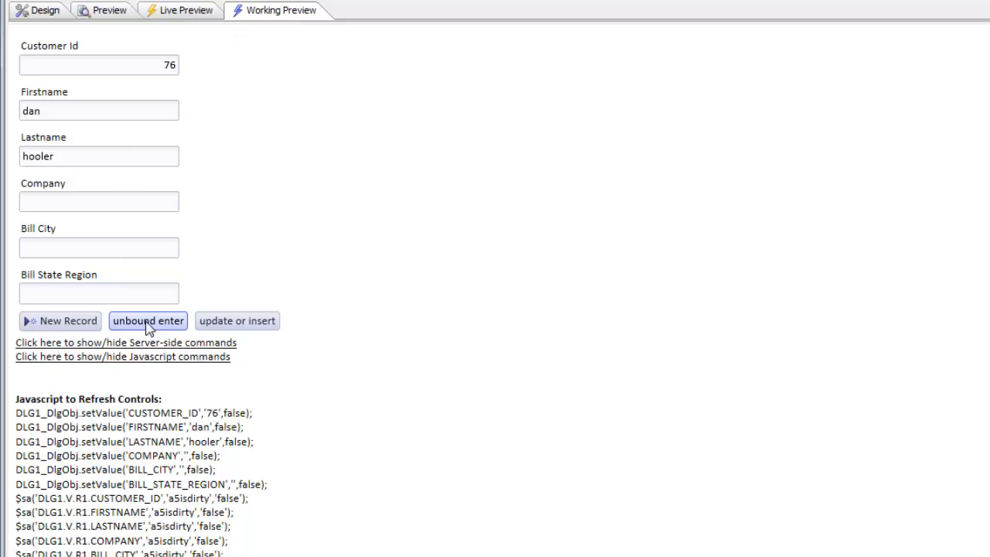
pyautogui.moveTo(172, 329)
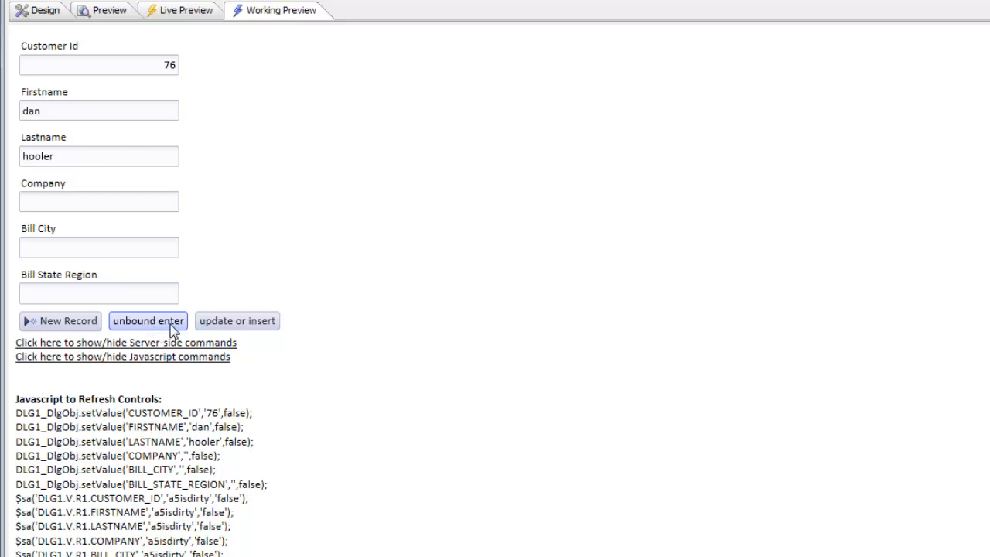
pyautogui.moveTo(162, 331)
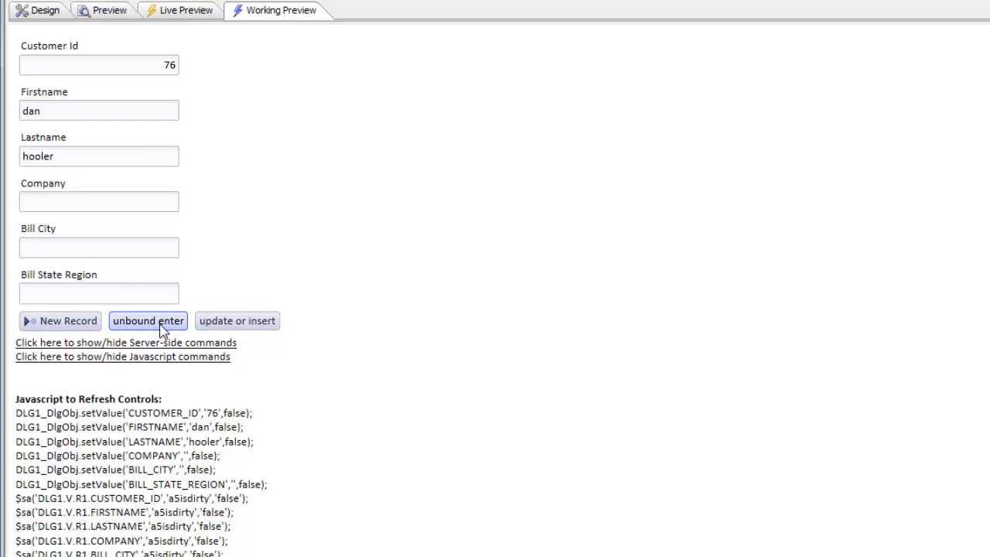
pyautogui.moveTo(169, 331)
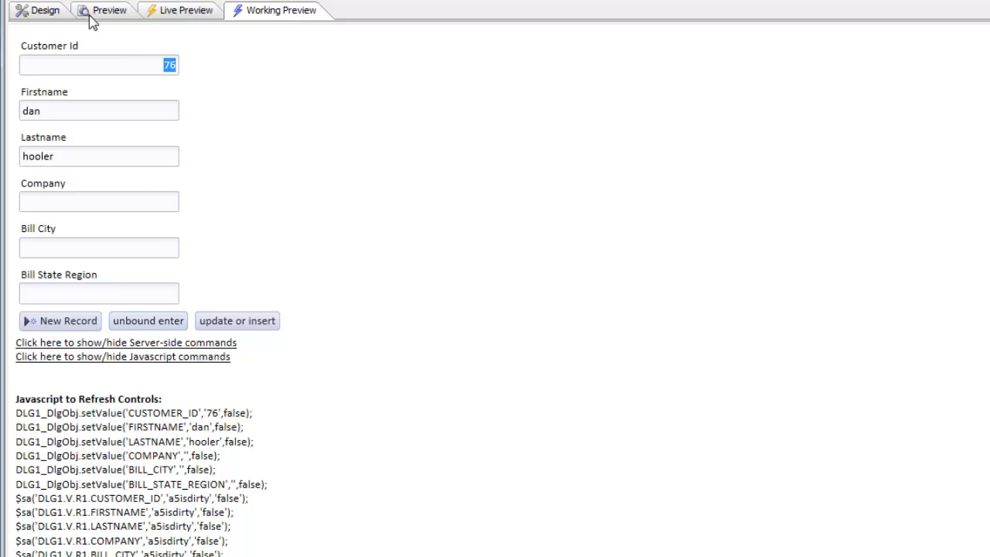
pyautogui.click(45, 10)
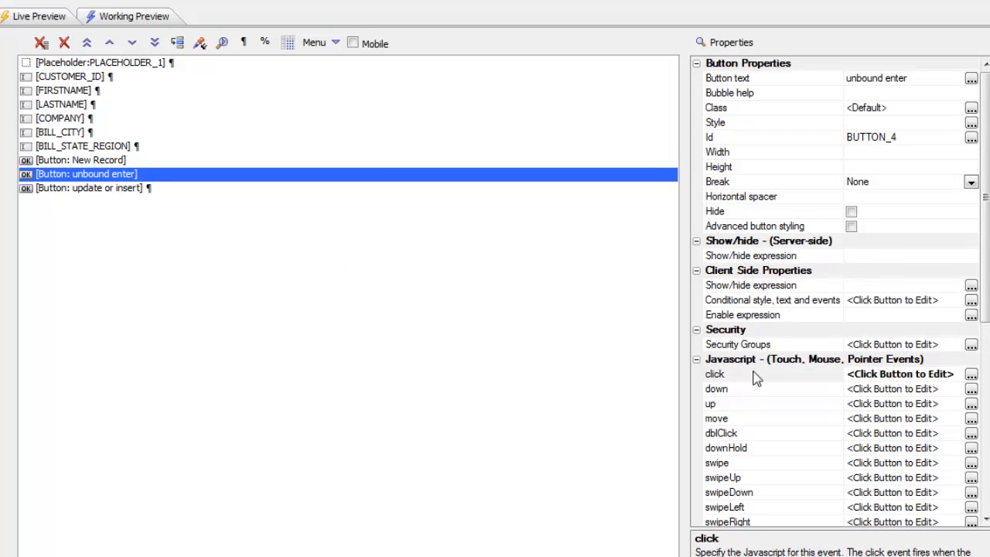
pyautogui.moveTo(726, 381)
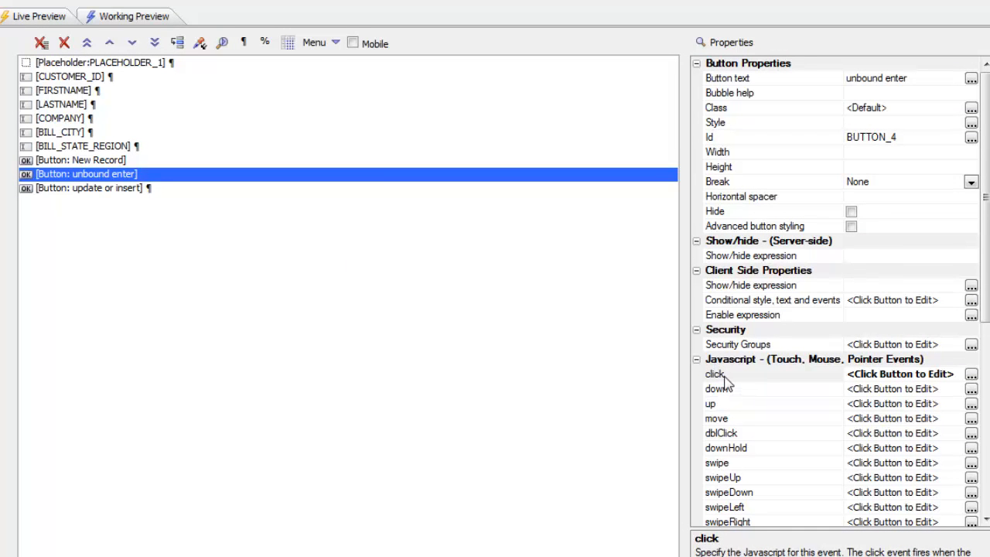
pyautogui.moveTo(760, 376)
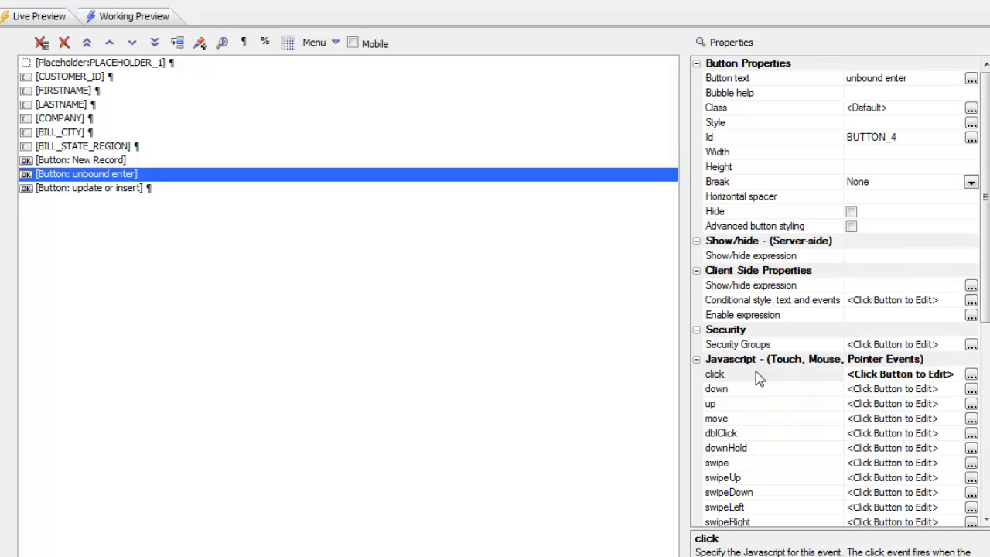
# Step: Open the update or insert button's AUTODECIDE data action on CUSTOMER
pyautogui.click(89, 188)
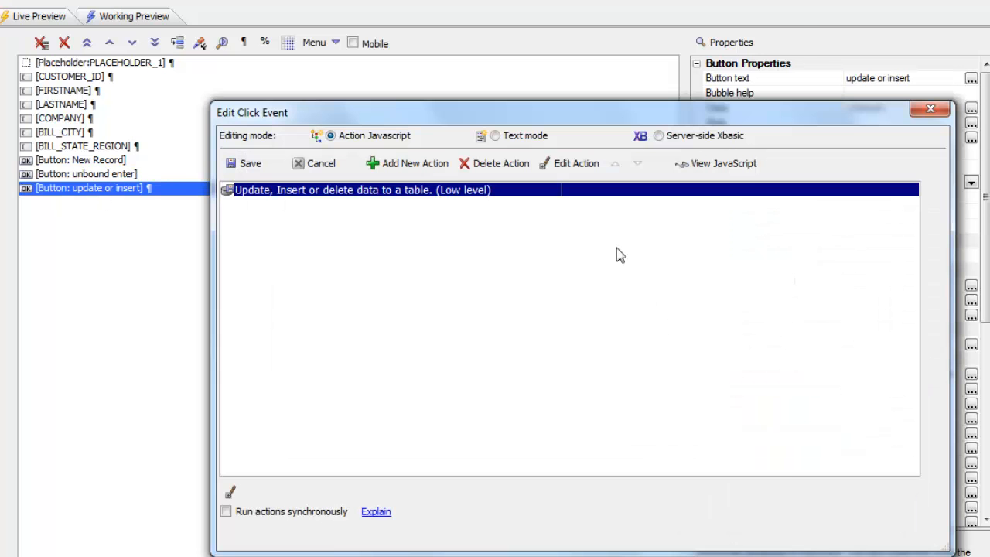
pyautogui.doubleClick(362, 190)
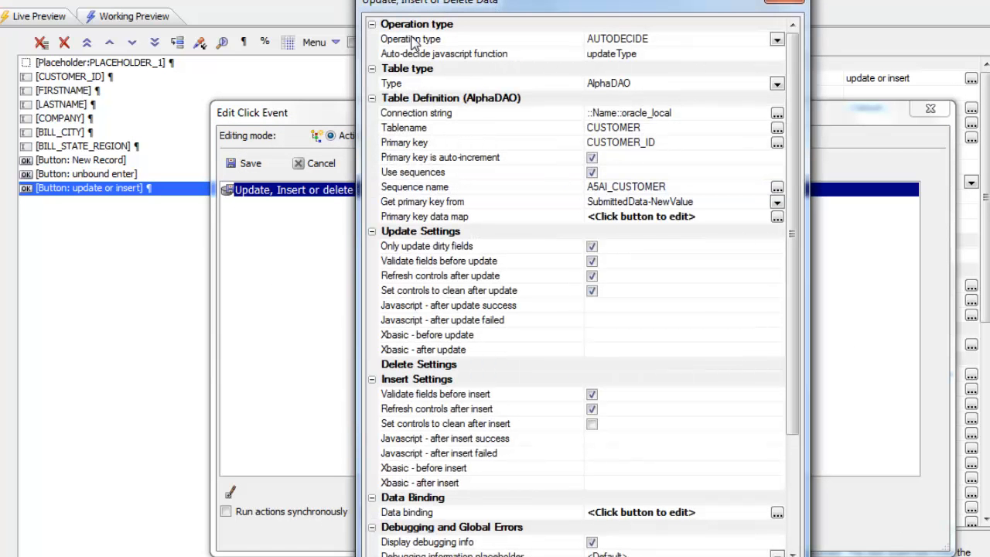
pyautogui.moveTo(697, 62)
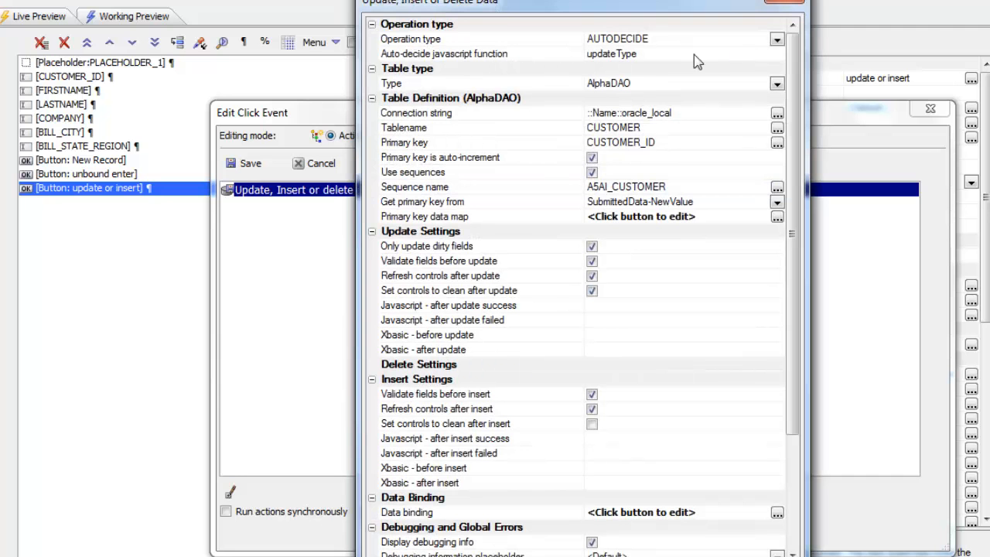
# Step: Inspect the Auto-decide javascript function property naming updateType
pyautogui.click(443, 53)
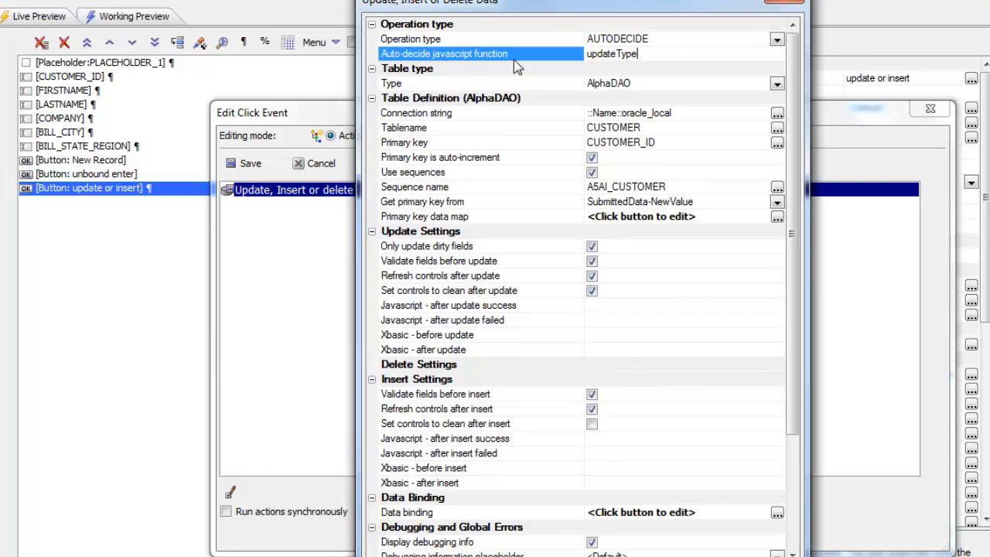
pyautogui.moveTo(536, 64)
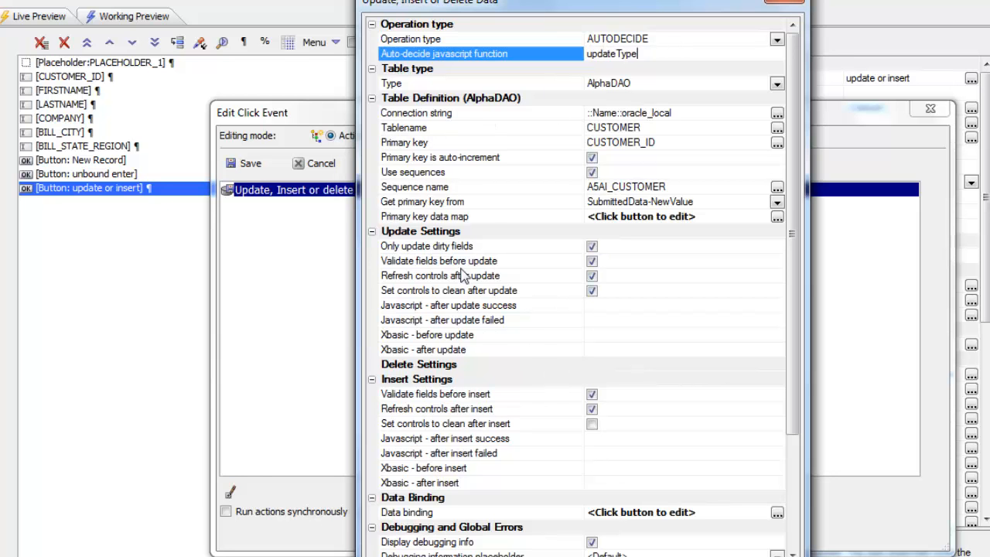
pyautogui.moveTo(584, 503)
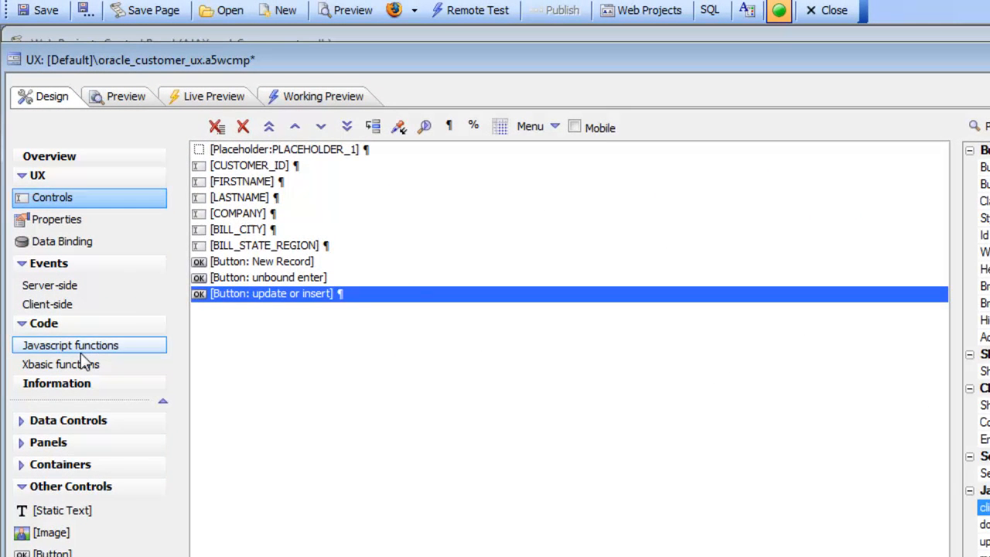
# Step: Review the updateType function code, then launch Working Preview
pyautogui.click(70, 345)
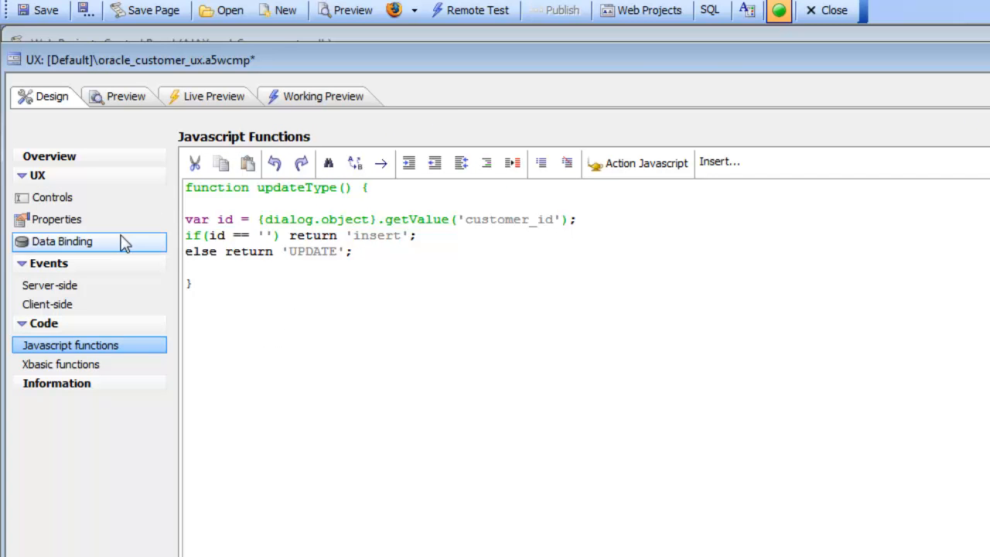
pyautogui.click(323, 96)
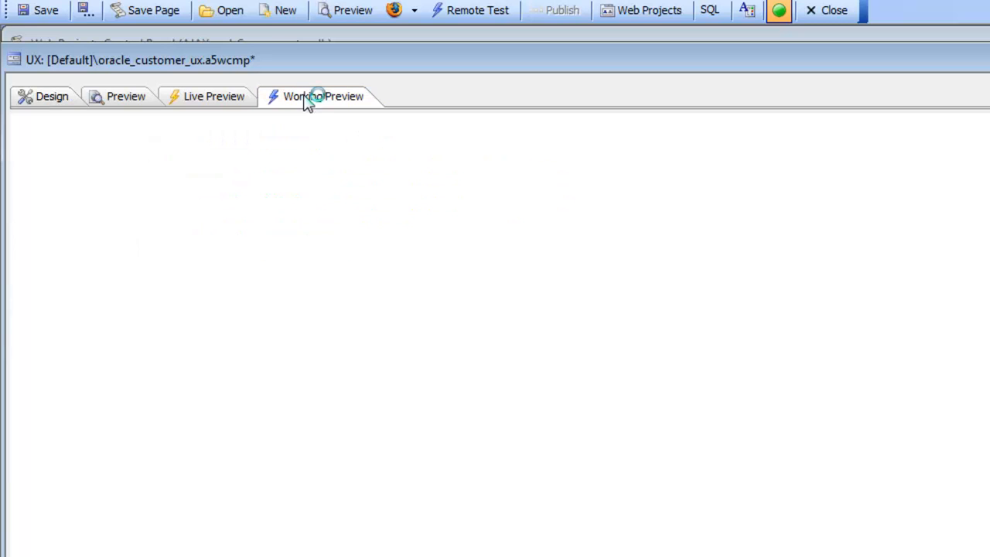
pyautogui.click(323, 96)
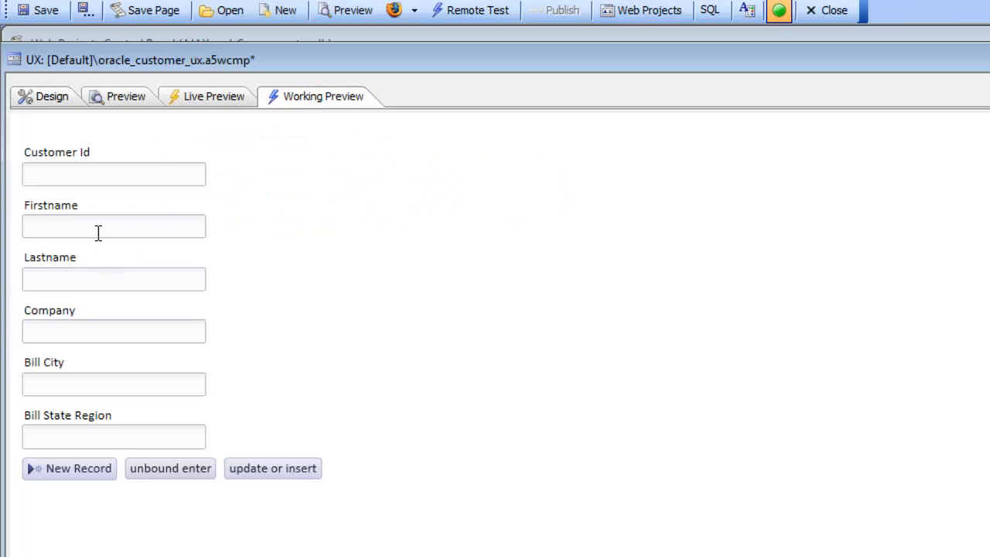
pyautogui.moveTo(126, 217)
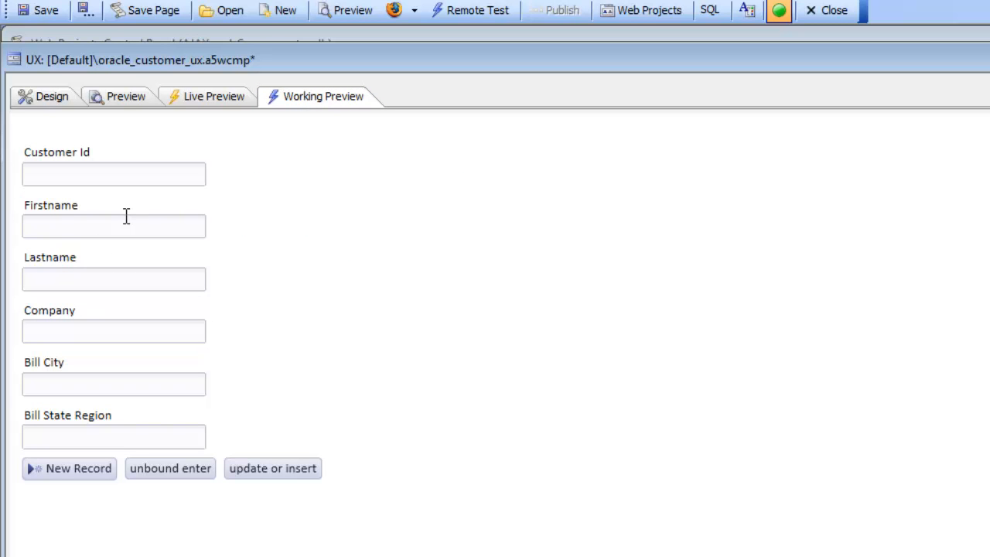
pyautogui.write('smith')
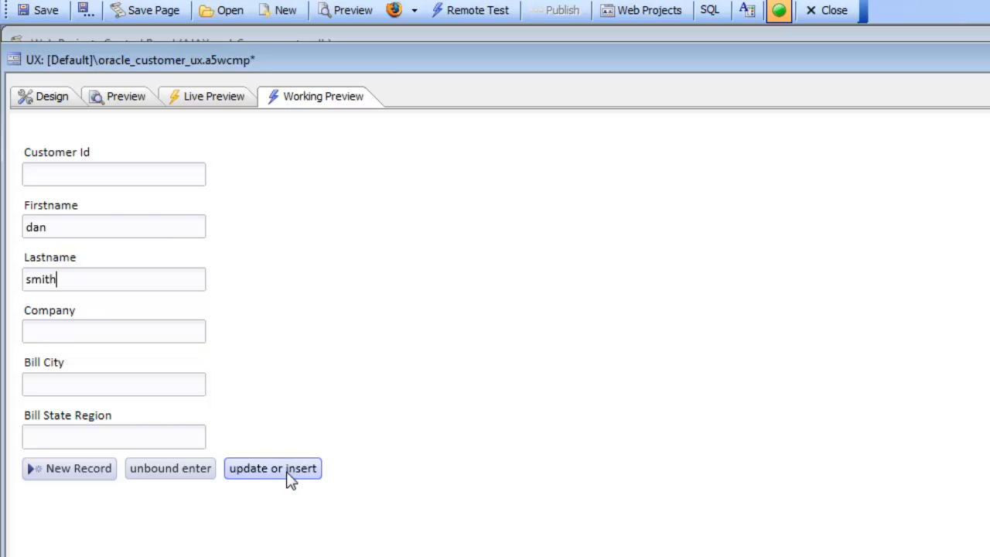
pyautogui.click(272, 468)
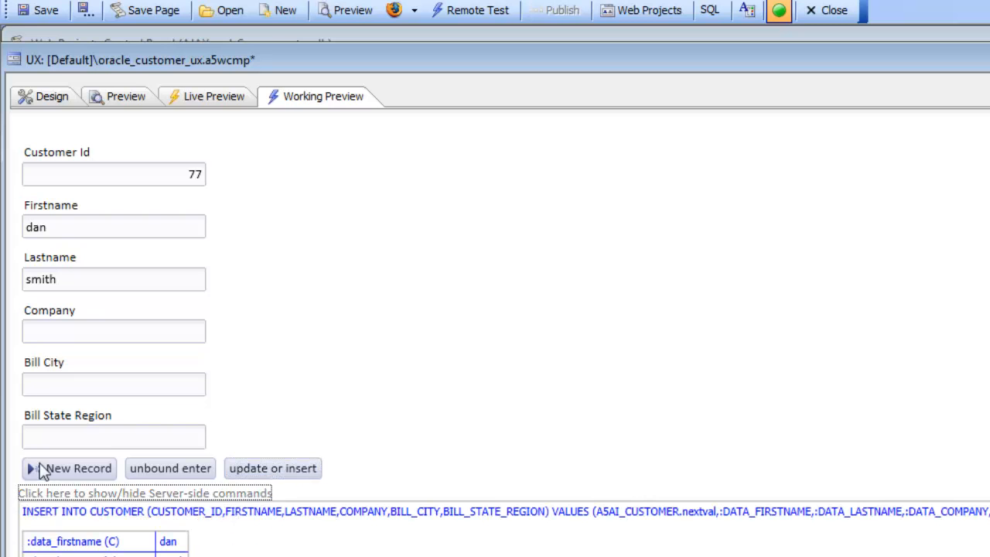
pyautogui.moveTo(219, 499)
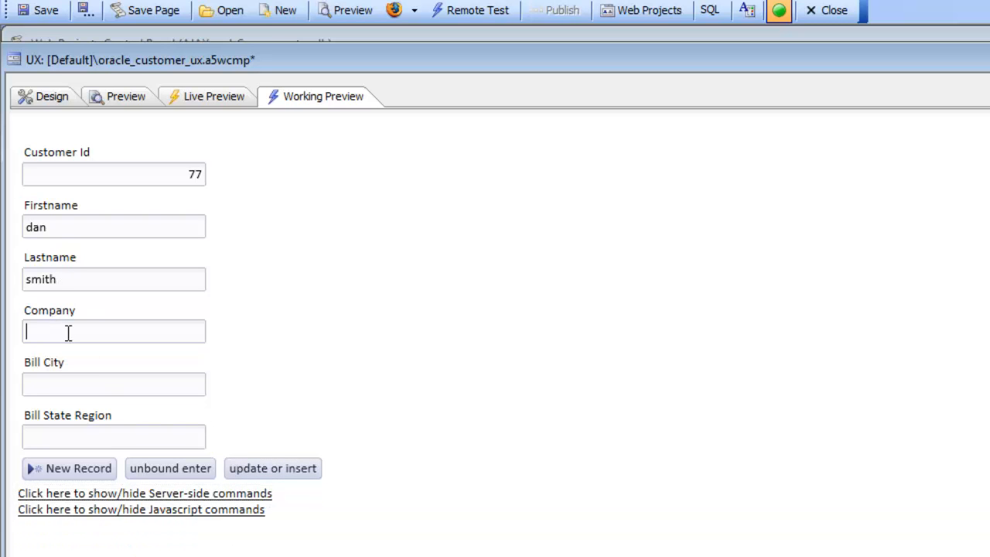
pyautogui.write('alpha')
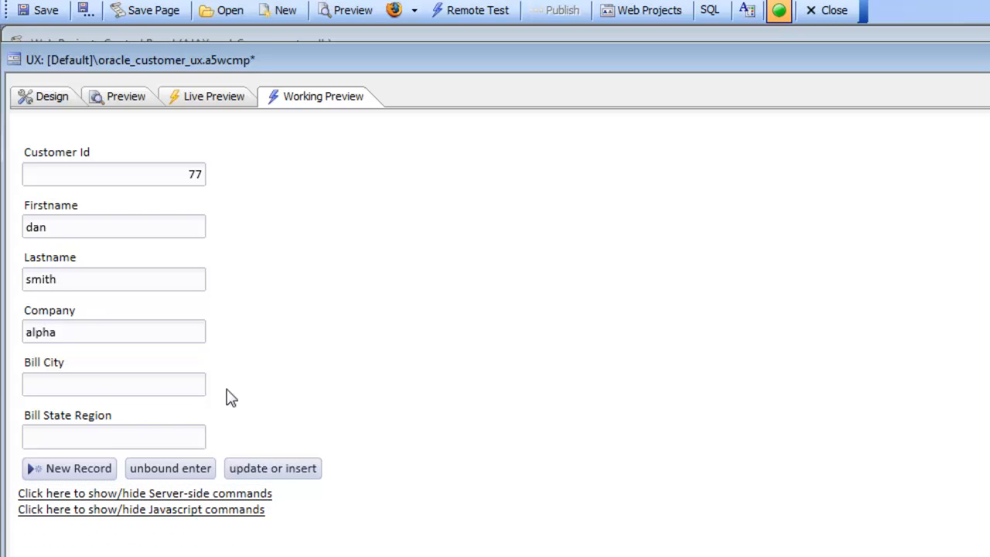